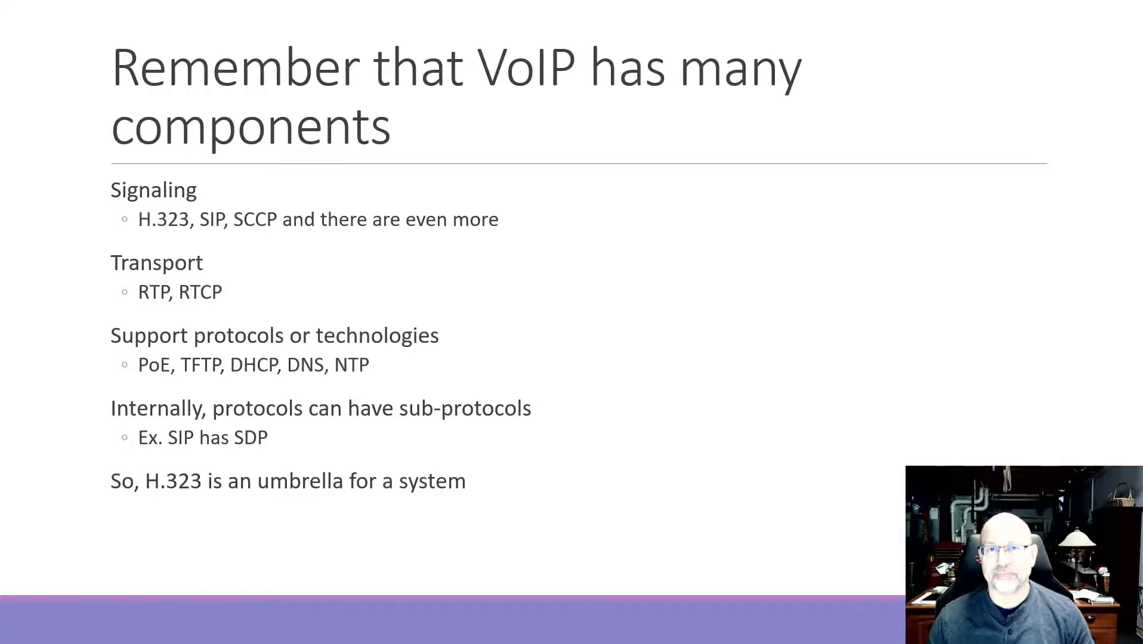
Step: Advance to the H.323 Scope slide with the ITU-T base model diagram
key(Right)
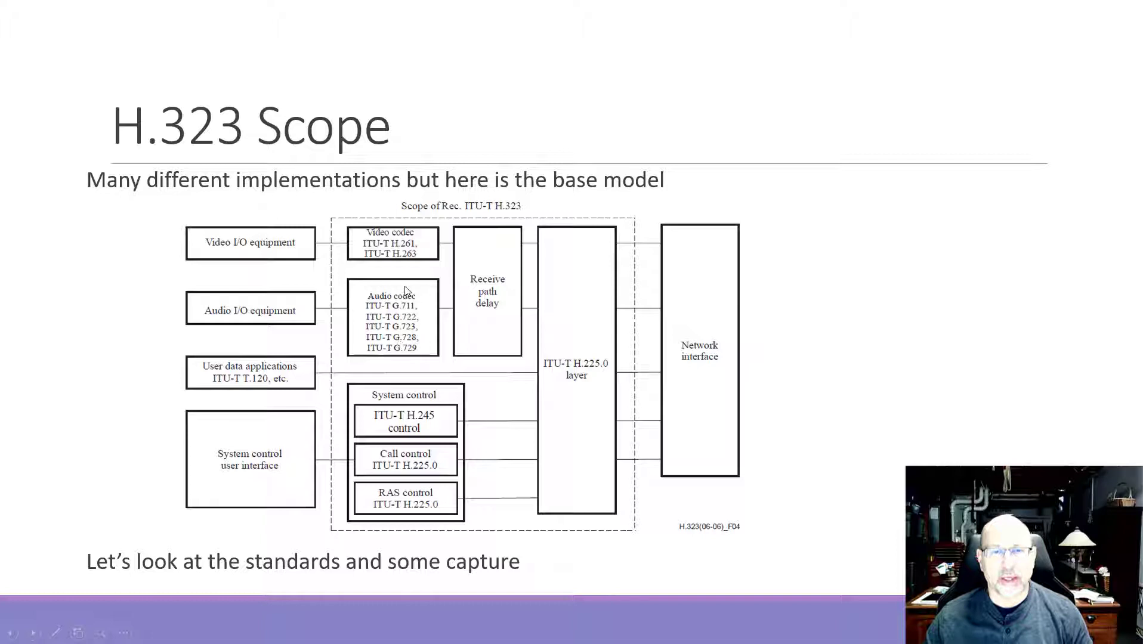
mouse_move(429, 245)
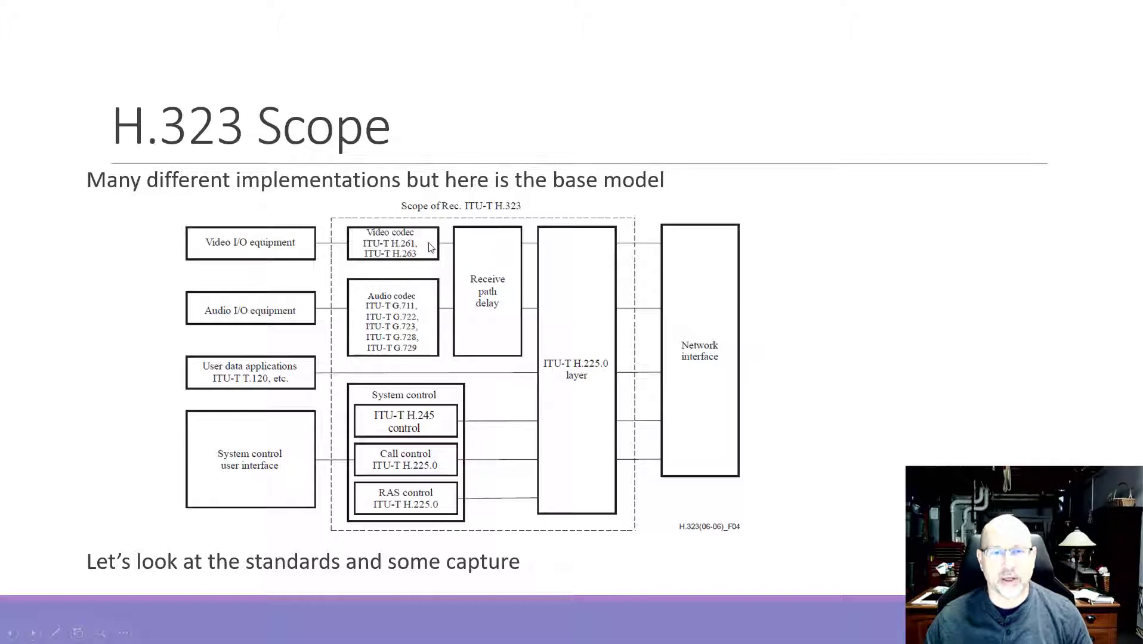
mouse_move(421, 263)
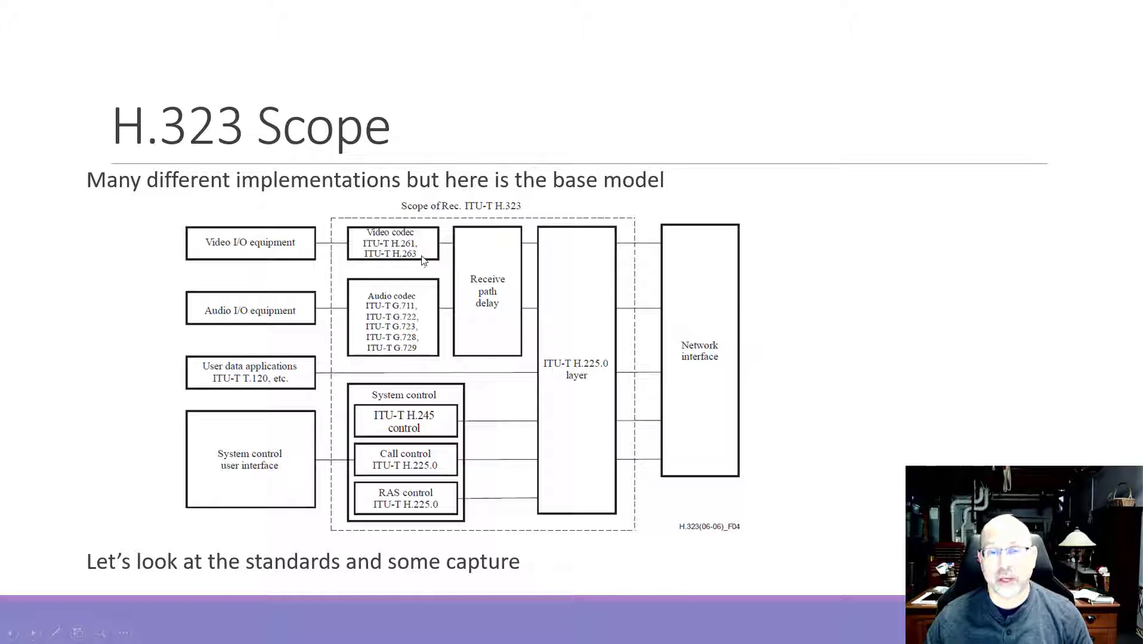
mouse_move(329, 372)
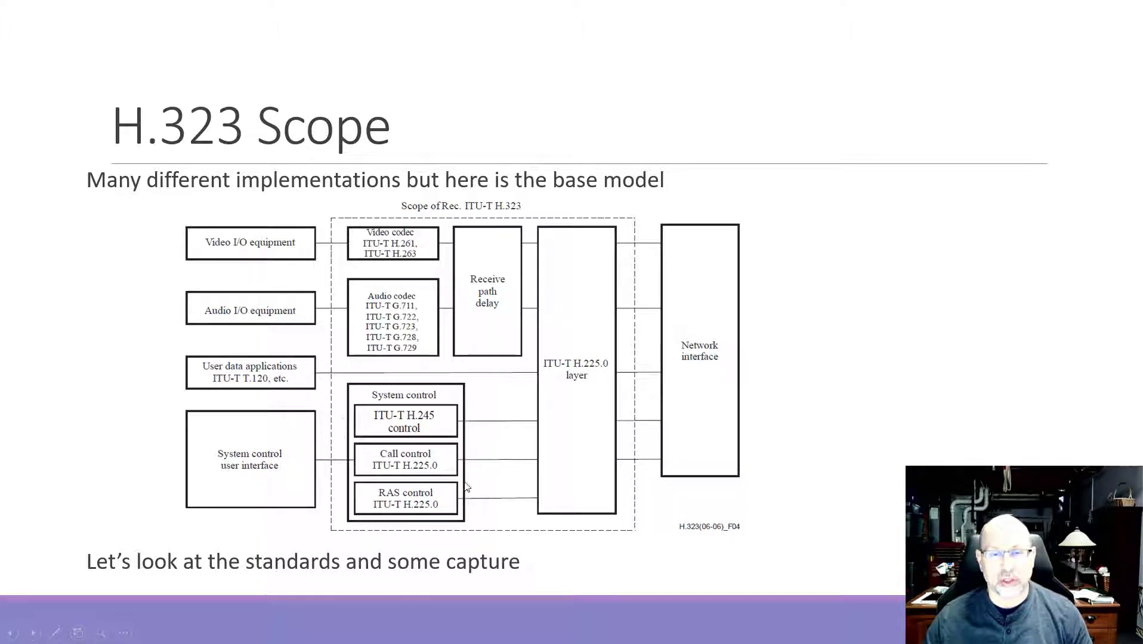
mouse_move(694, 468)
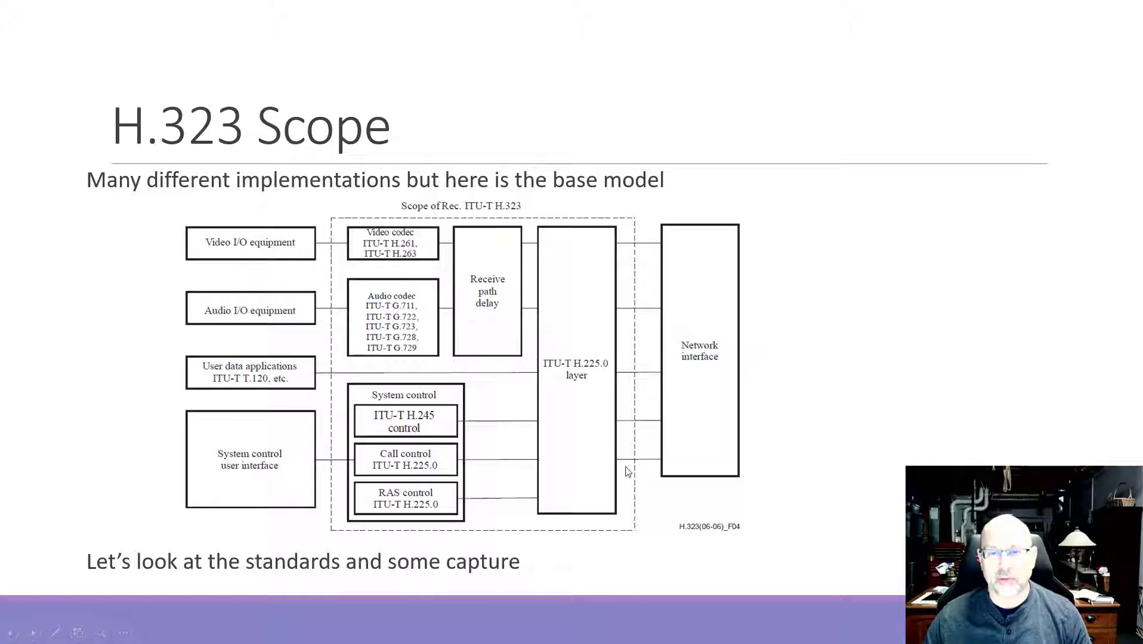
mouse_move(815, 463)
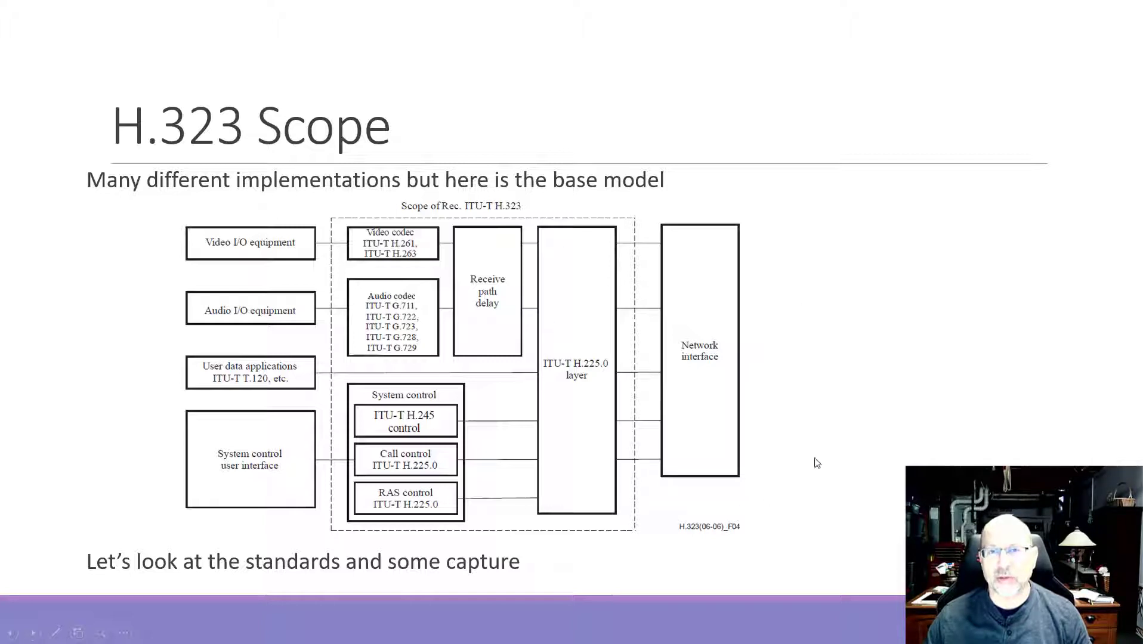
mouse_move(658, 264)
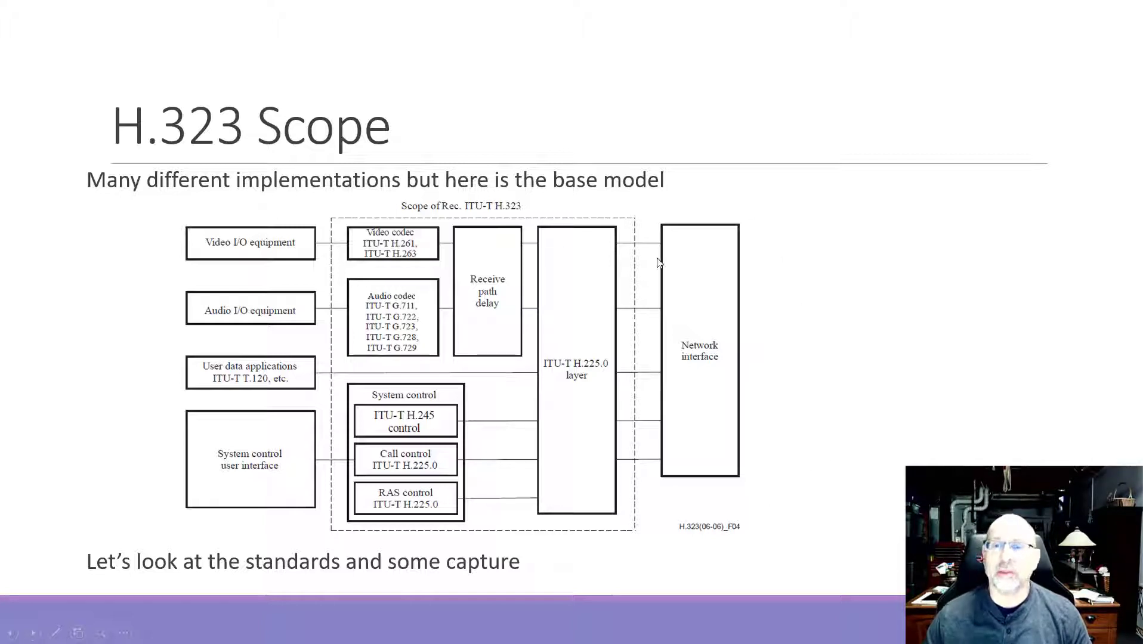
mouse_move(928, 428)
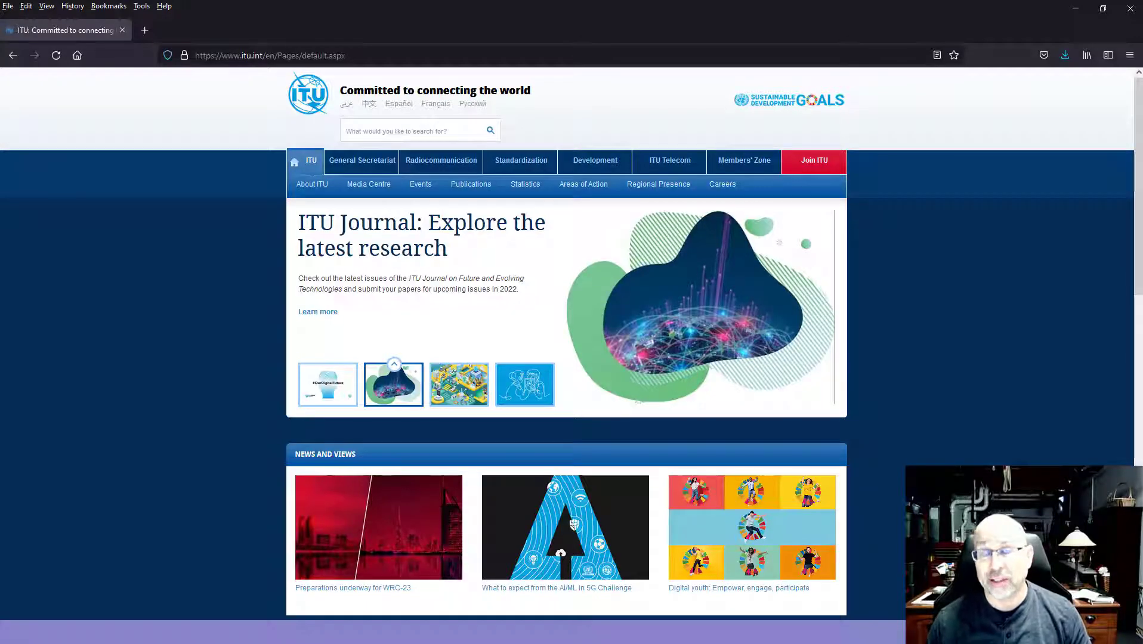
mouse_move(988, 169)
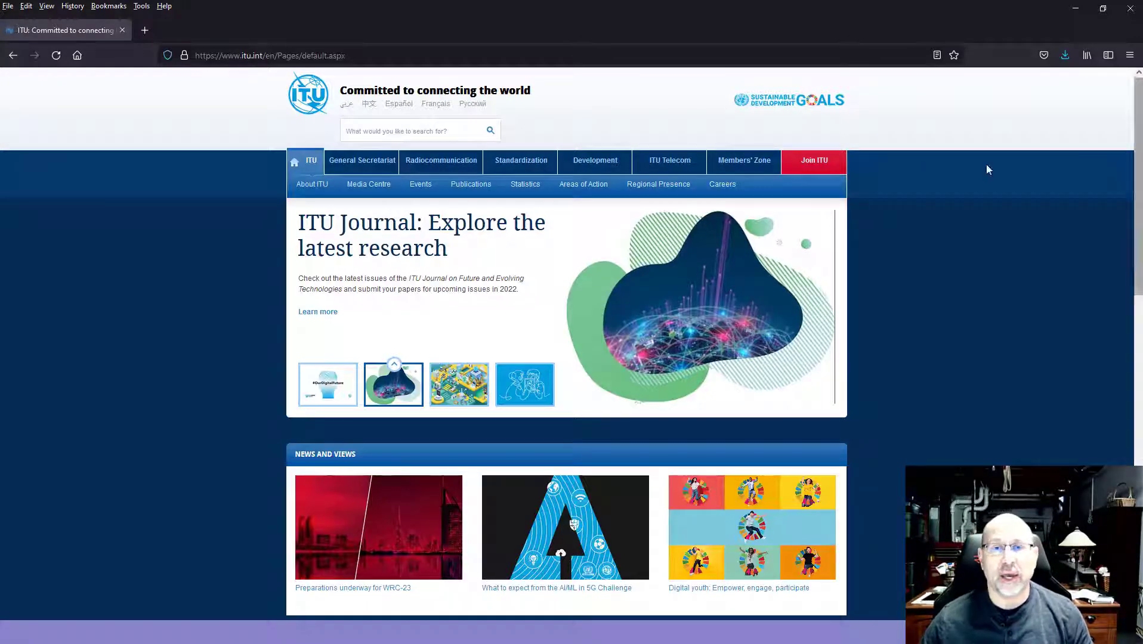
mouse_move(536, 159)
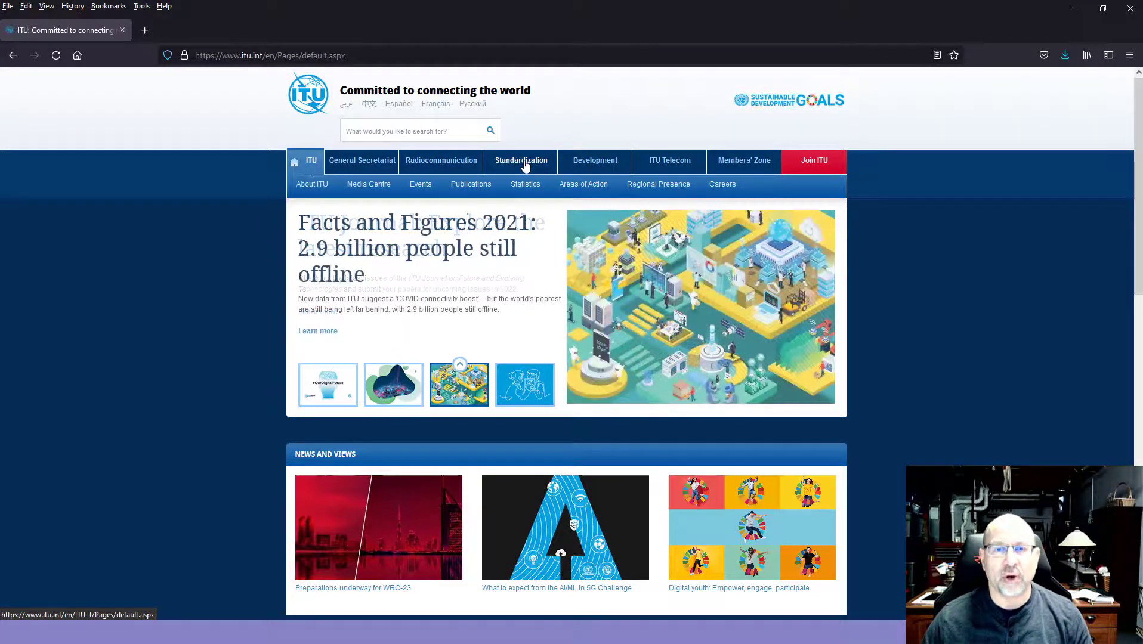
Step: Navigate via Standardization to the ITU-T Recommendations and publications page
click(520, 159)
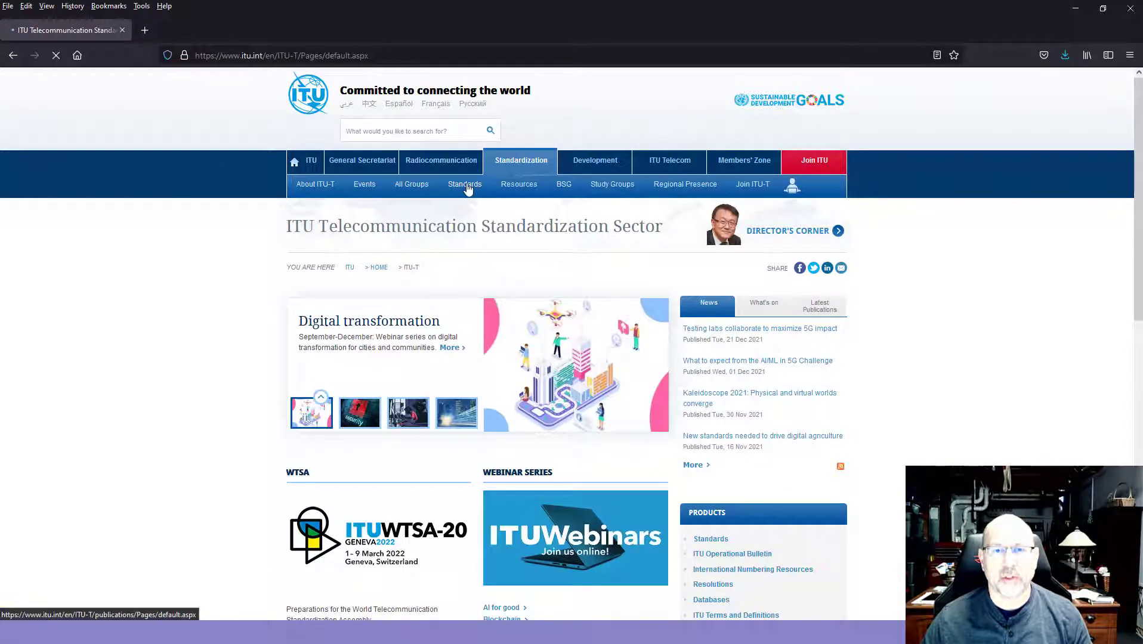
click(464, 184)
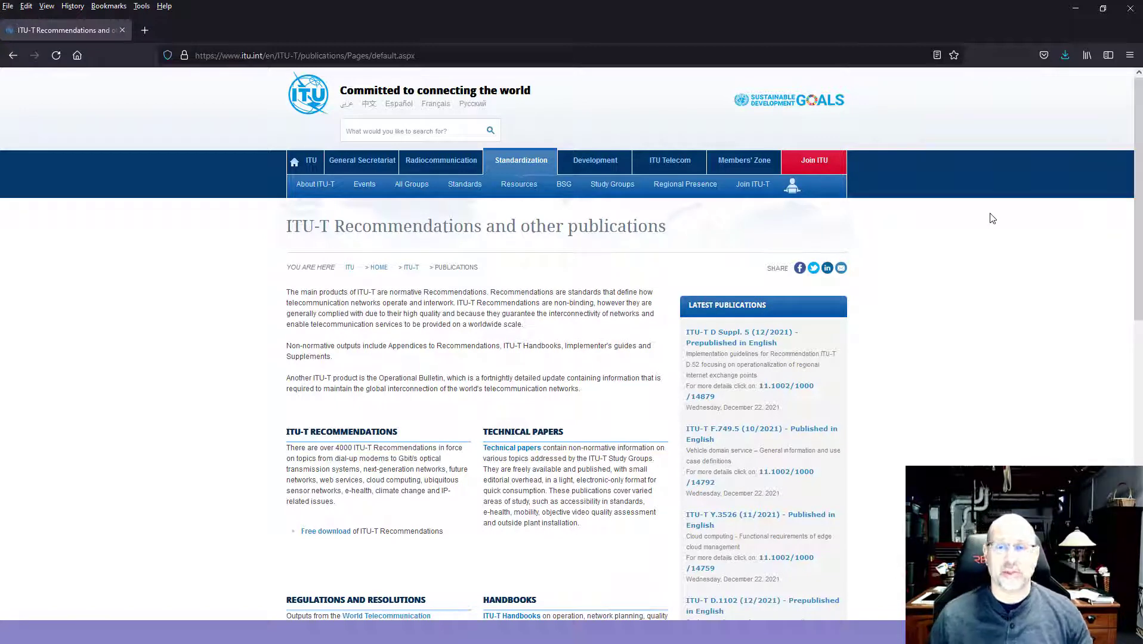
mouse_move(888, 291)
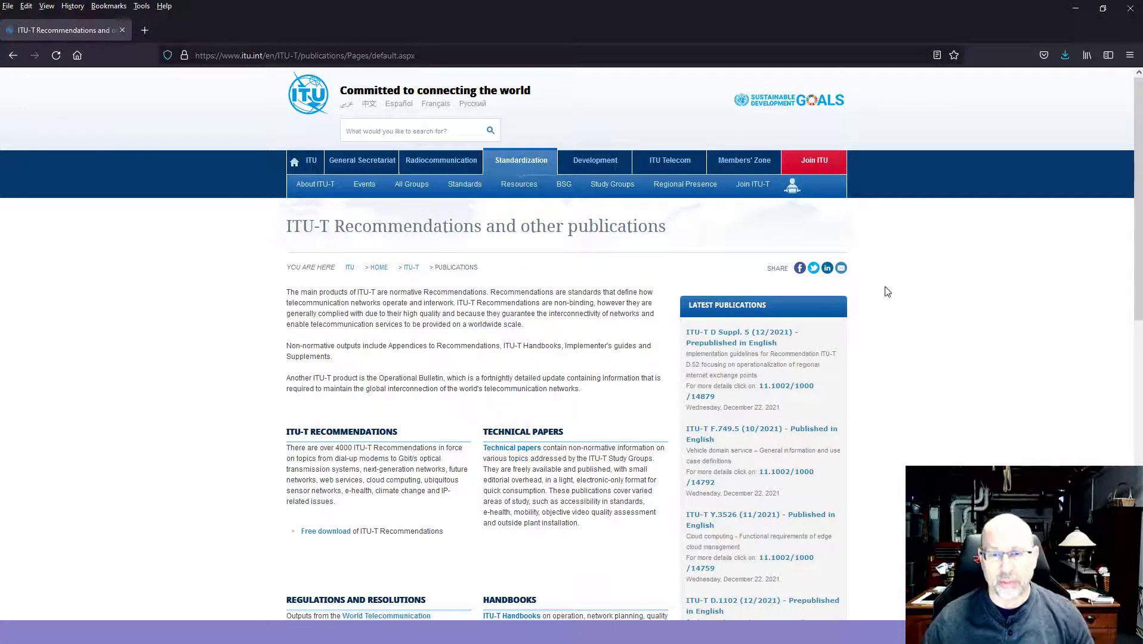
scroll(down, 3)
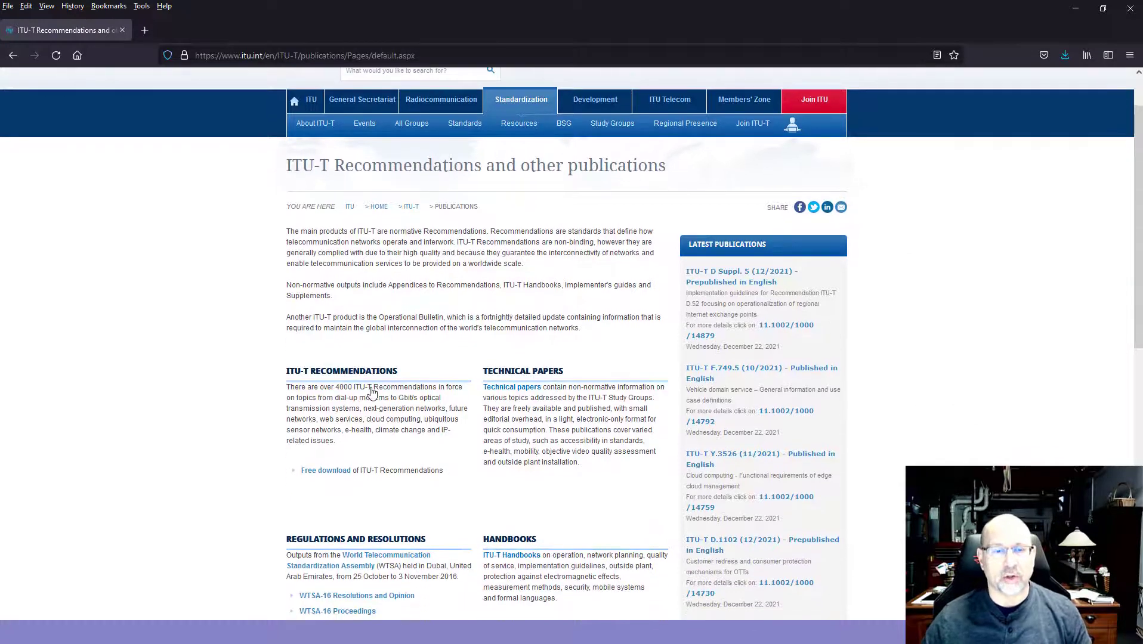
mouse_move(325, 470)
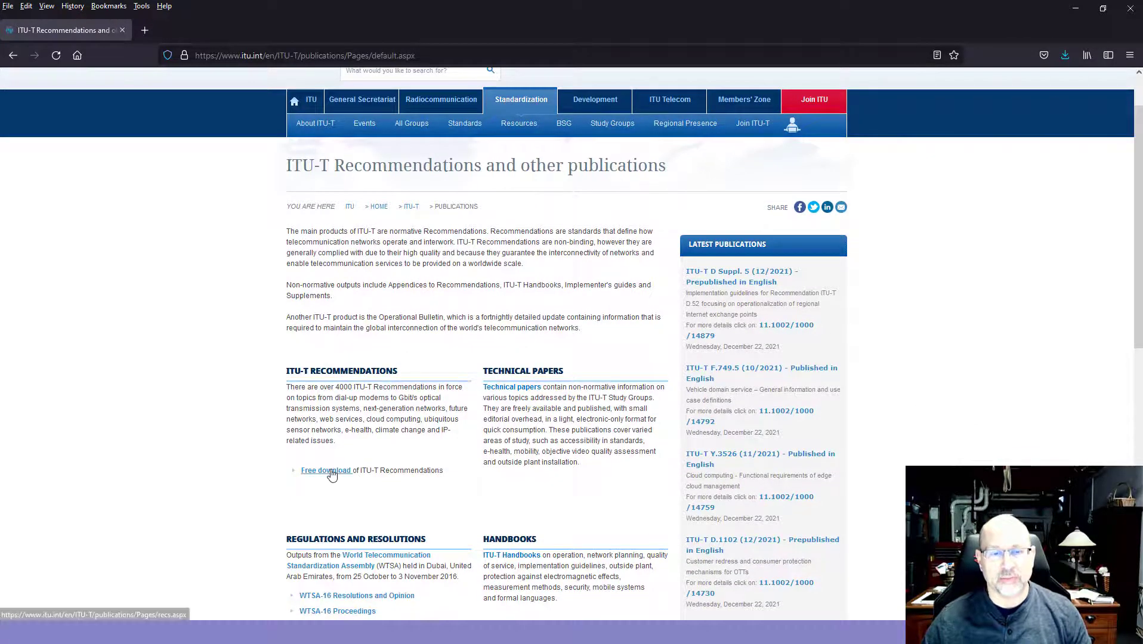
Step: Open the free ITU-T Recommendations listing and scroll to the A-to-Z series list
click(326, 470)
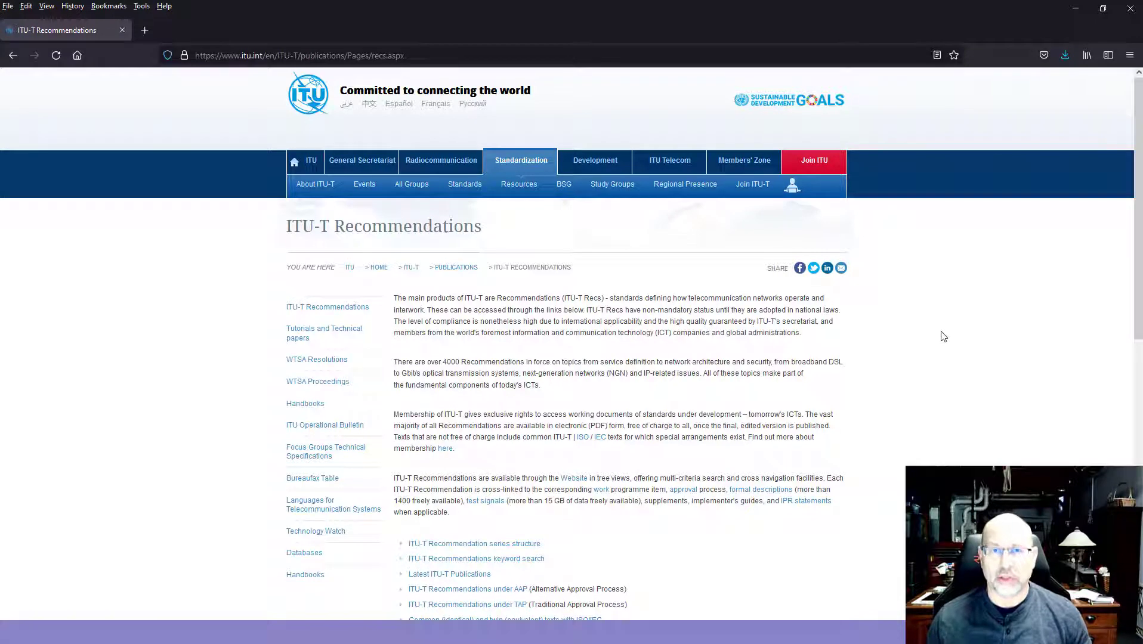
mouse_move(911, 303)
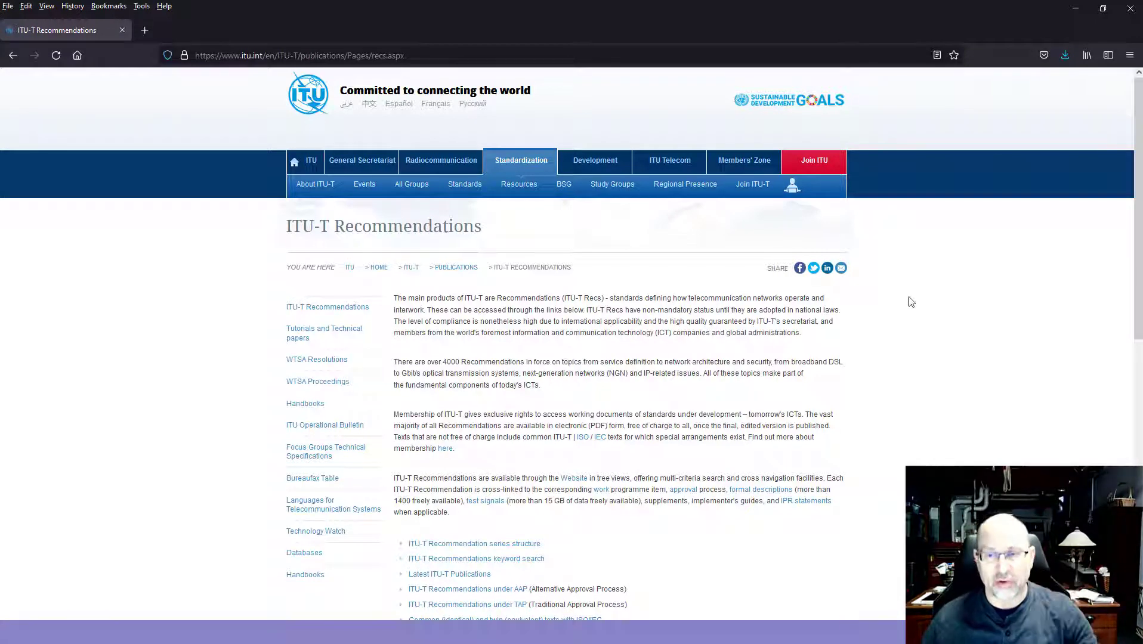
scroll(down, 3)
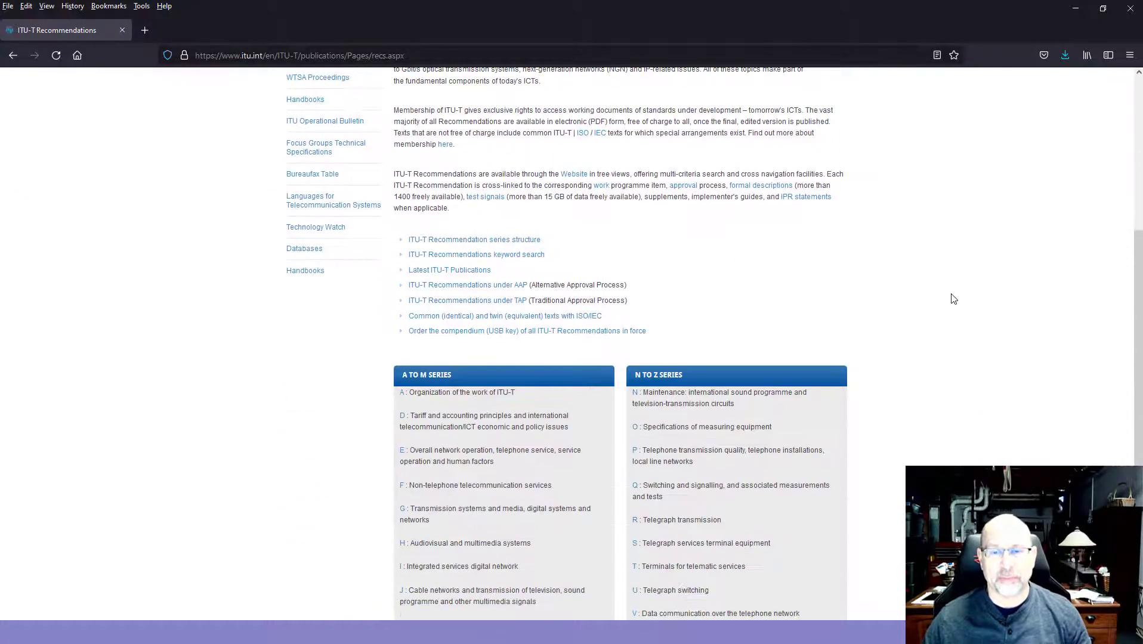
scroll(down, 3)
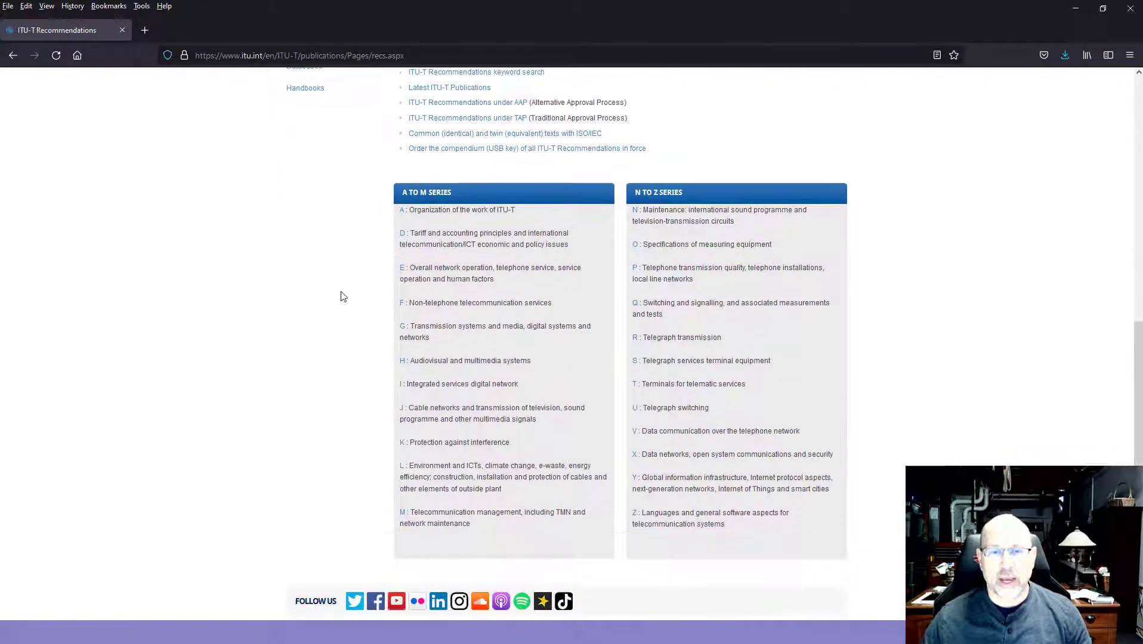
mouse_move(350, 330)
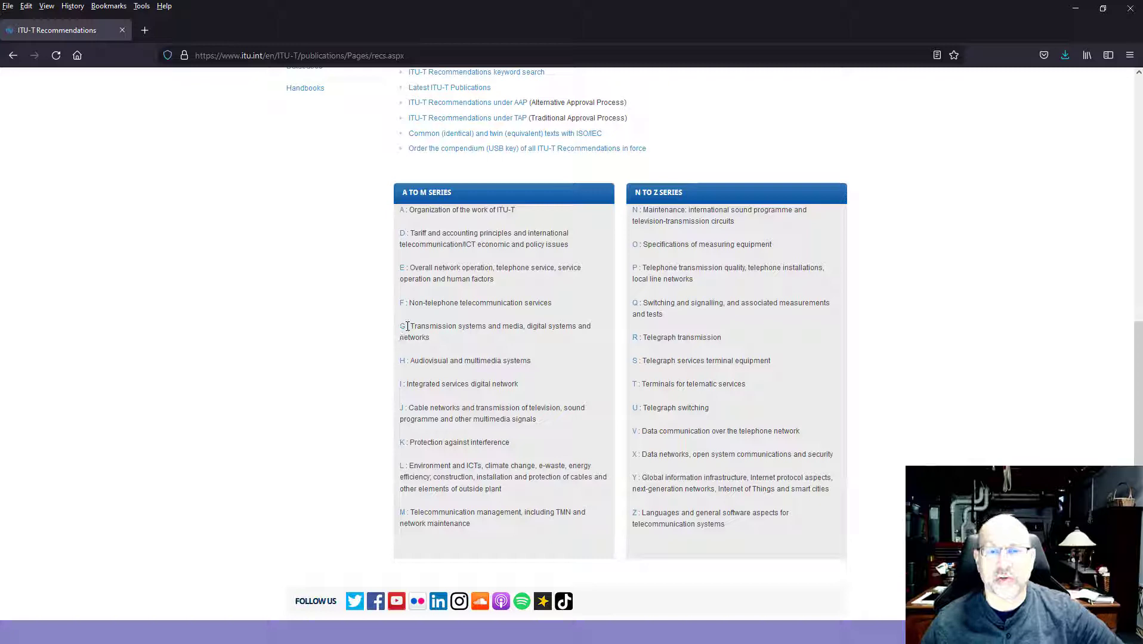
mouse_move(329, 323)
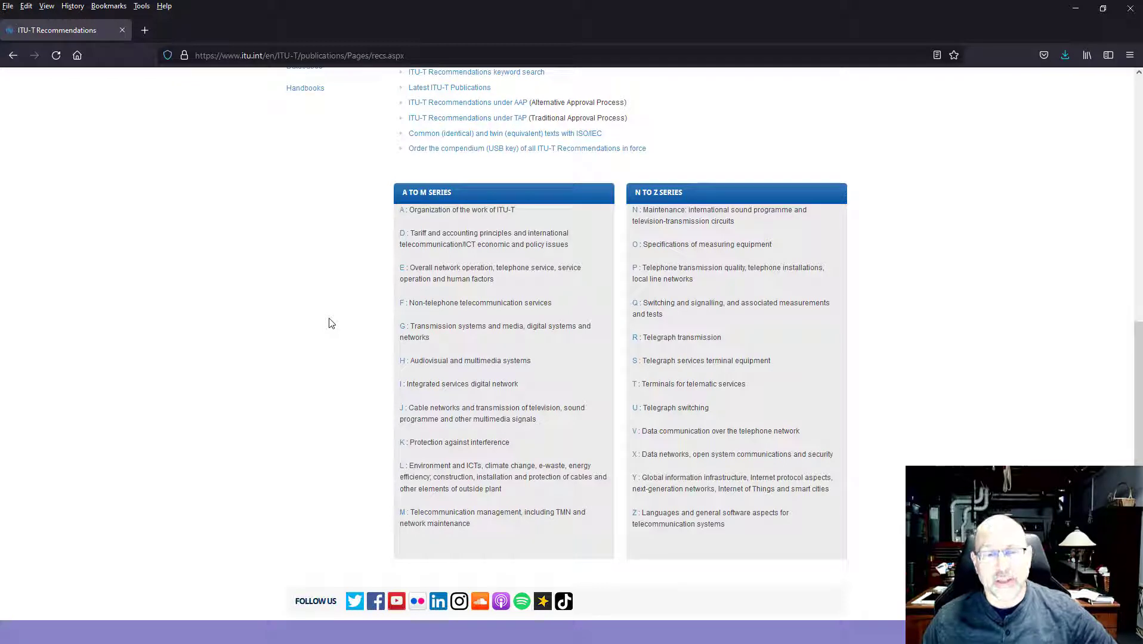
mouse_move(283, 353)
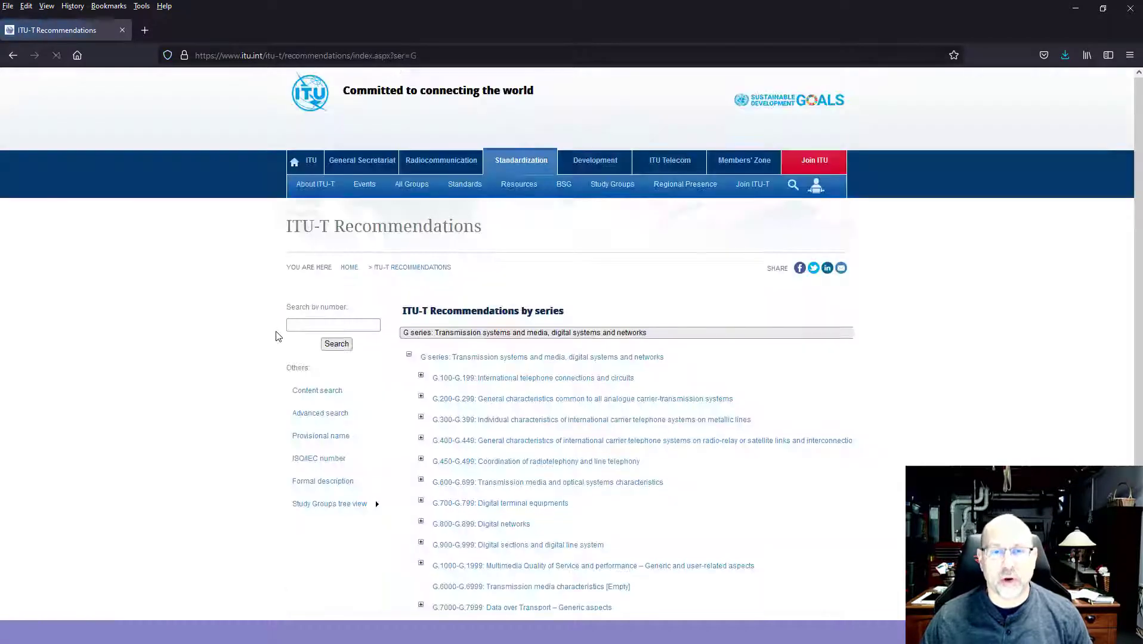
Step: Expand the G.100-G.199 international telephone connections group to list its sub-ranges
scroll(down, 3)
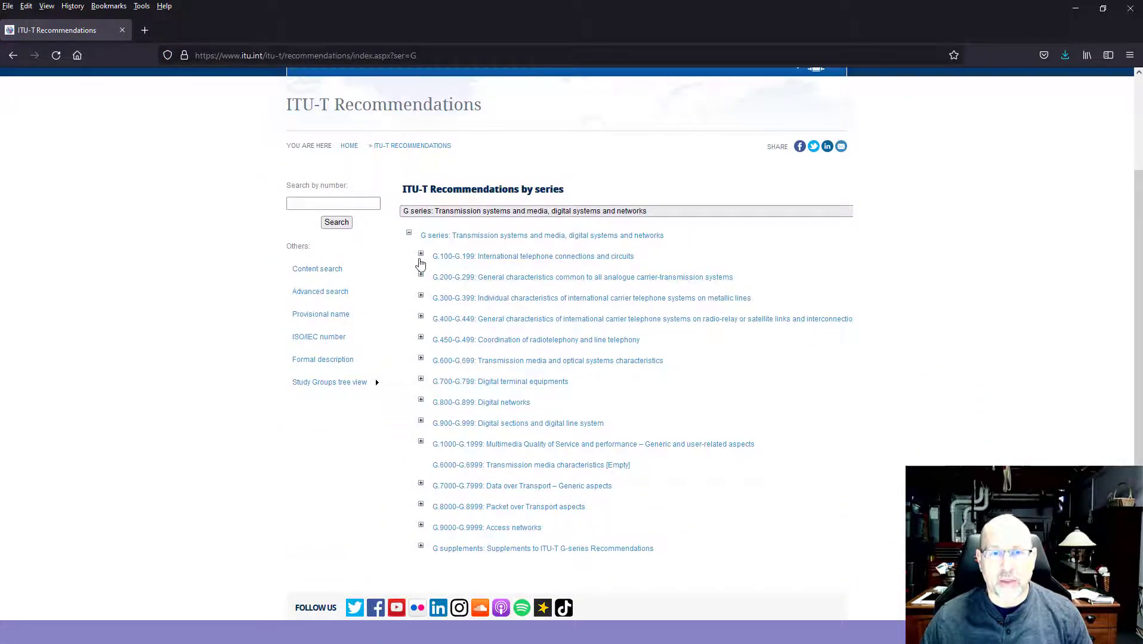
click(422, 254)
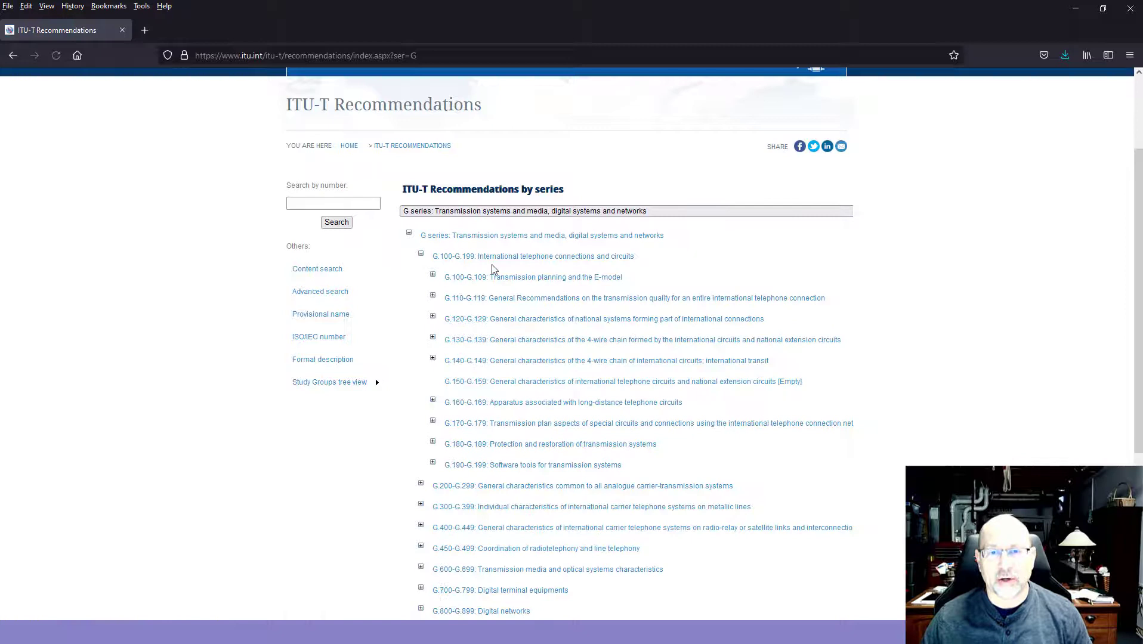
mouse_move(492, 334)
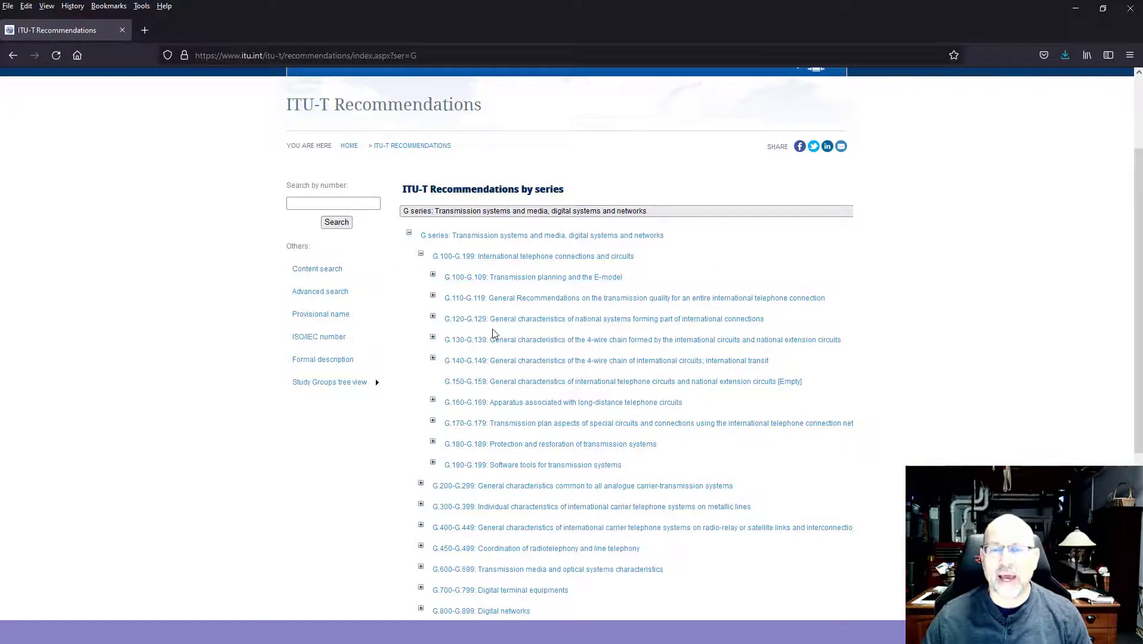
scroll(down, 3)
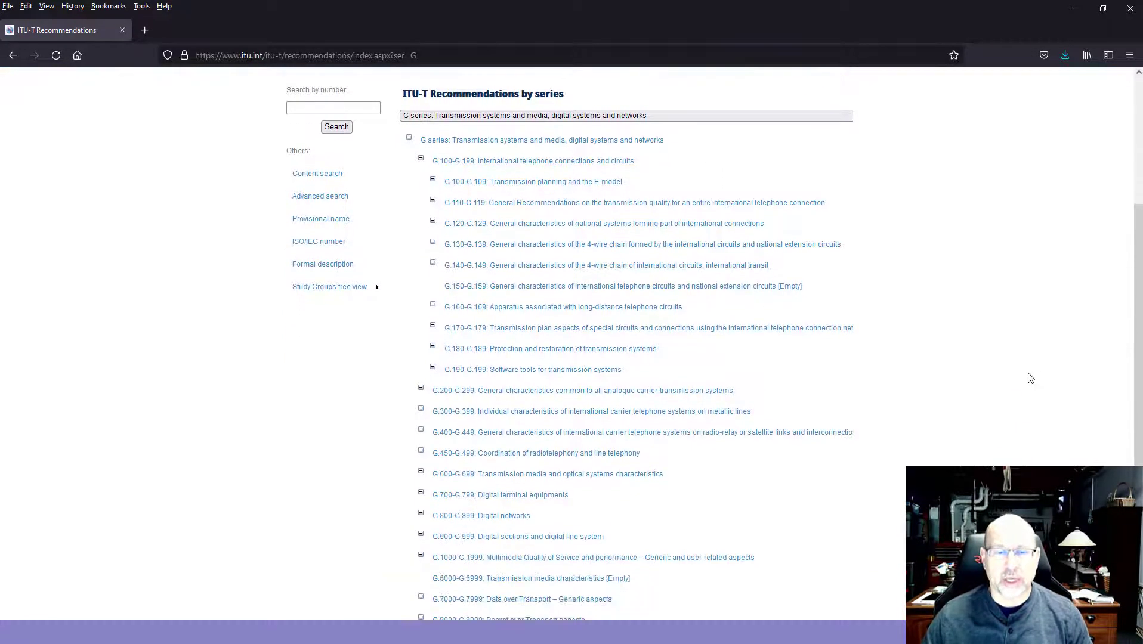
scroll(down, 3)
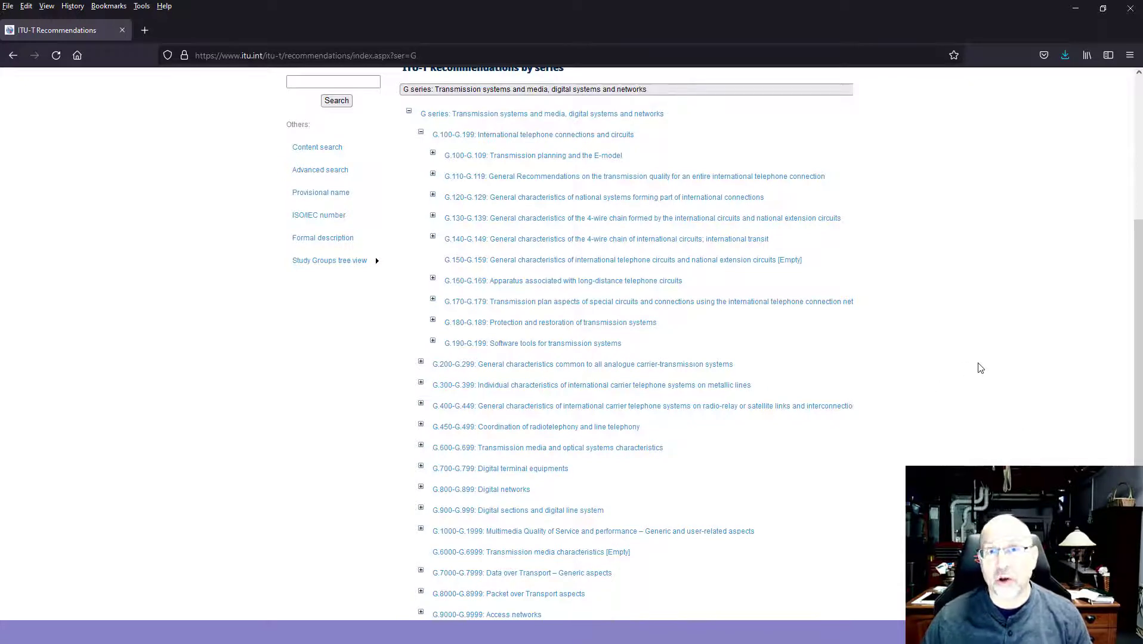
mouse_move(465, 229)
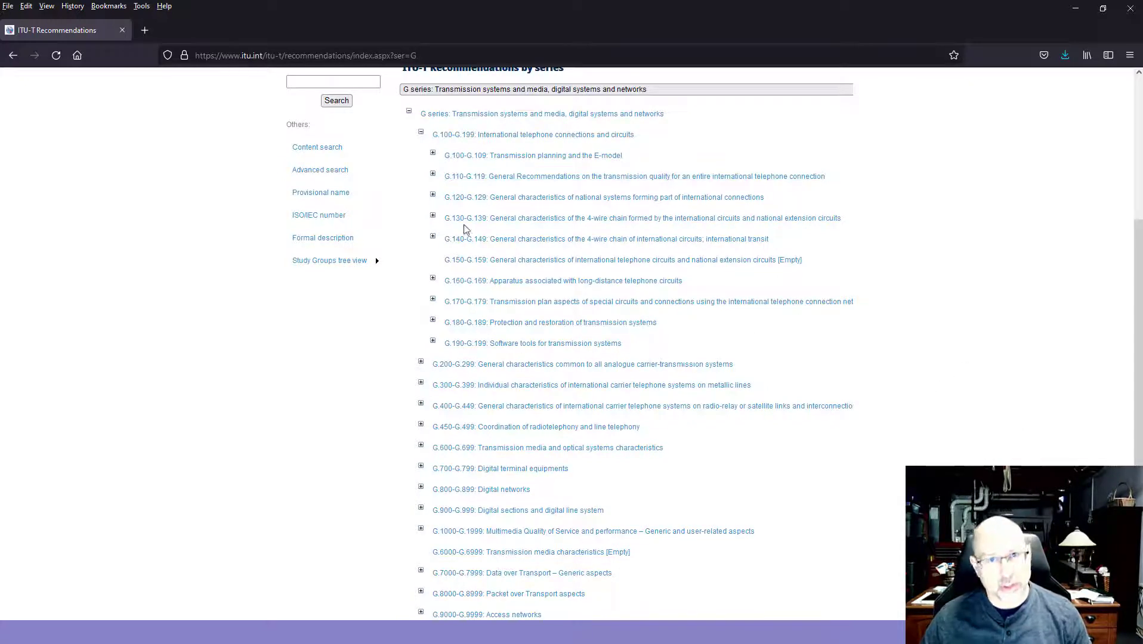
mouse_move(1022, 288)
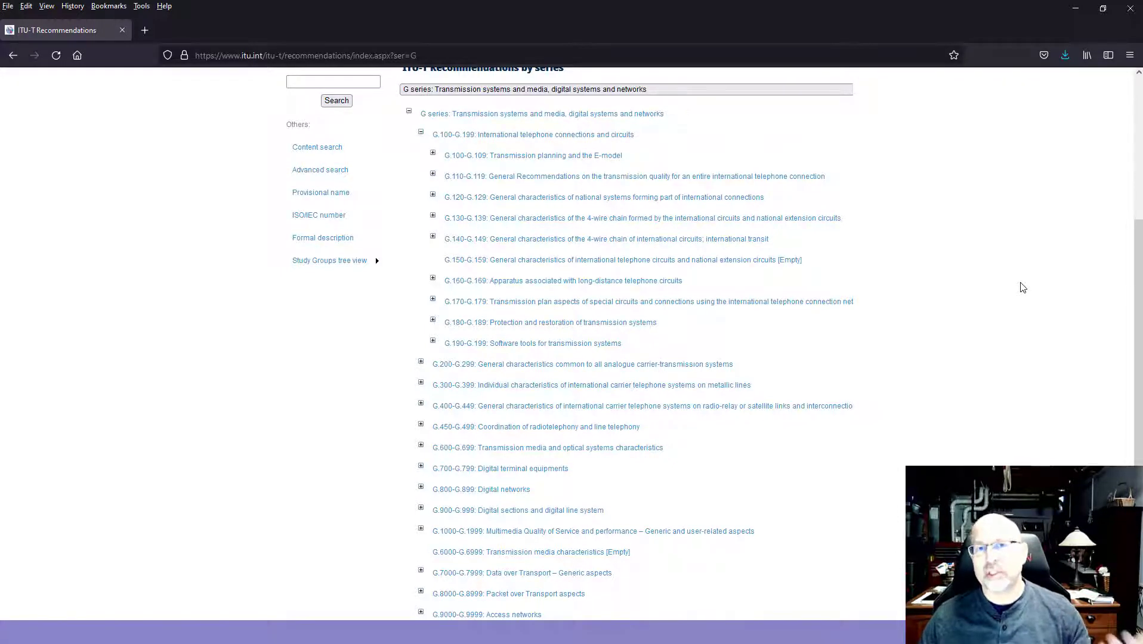
mouse_move(1012, 279)
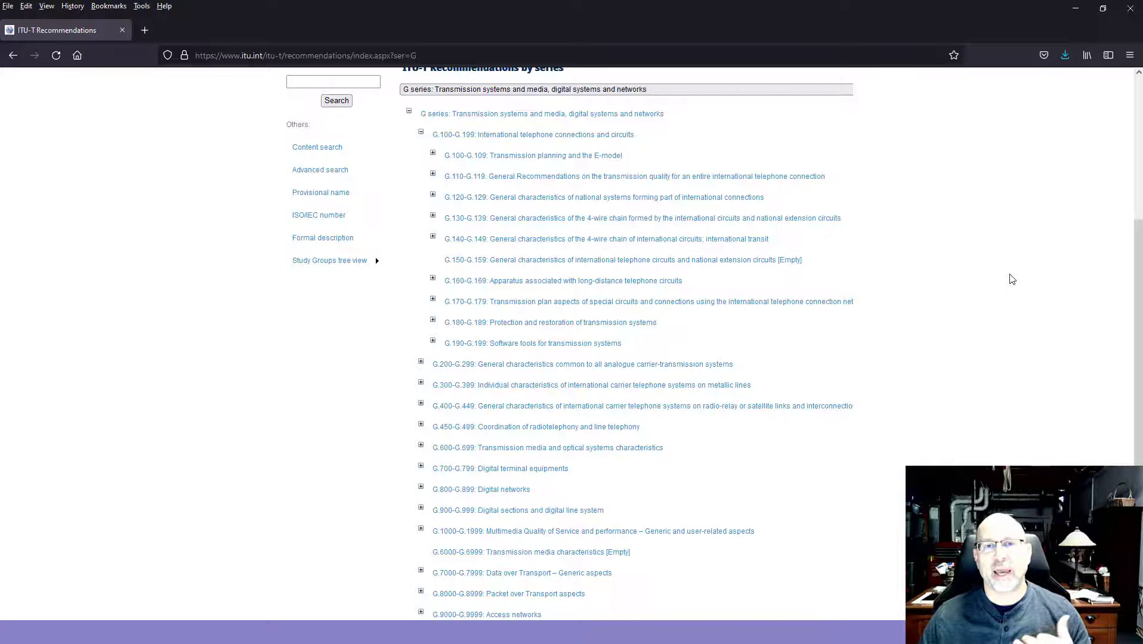
mouse_move(1006, 276)
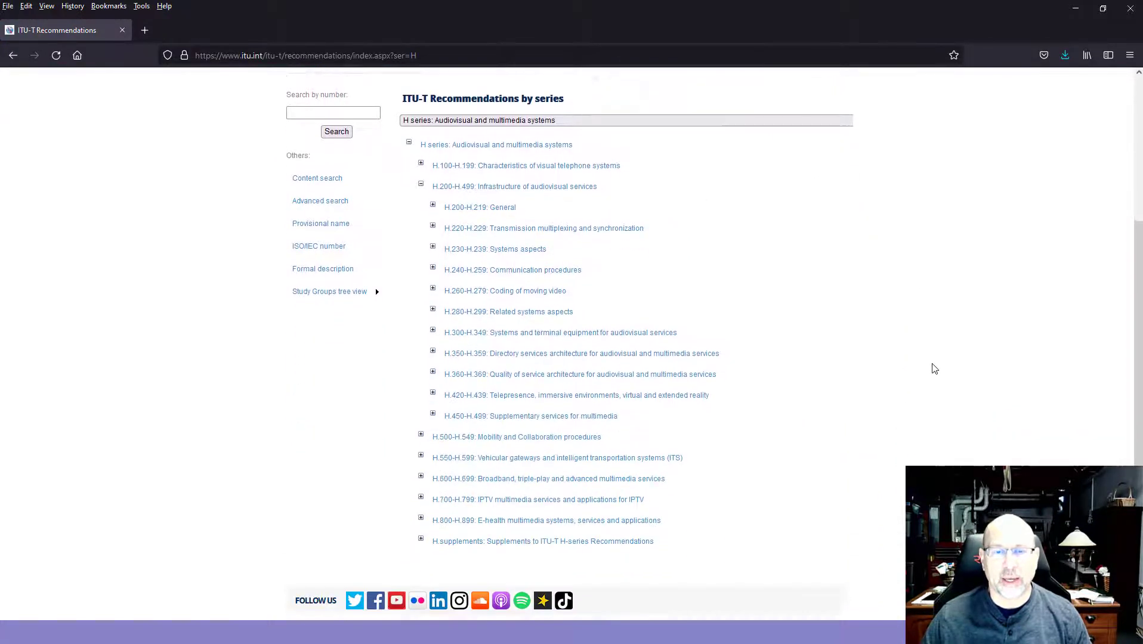
Step: Expand H.300-H.349, open the H.323 recommendation and scroll to its Editions table
scroll(down, 3)
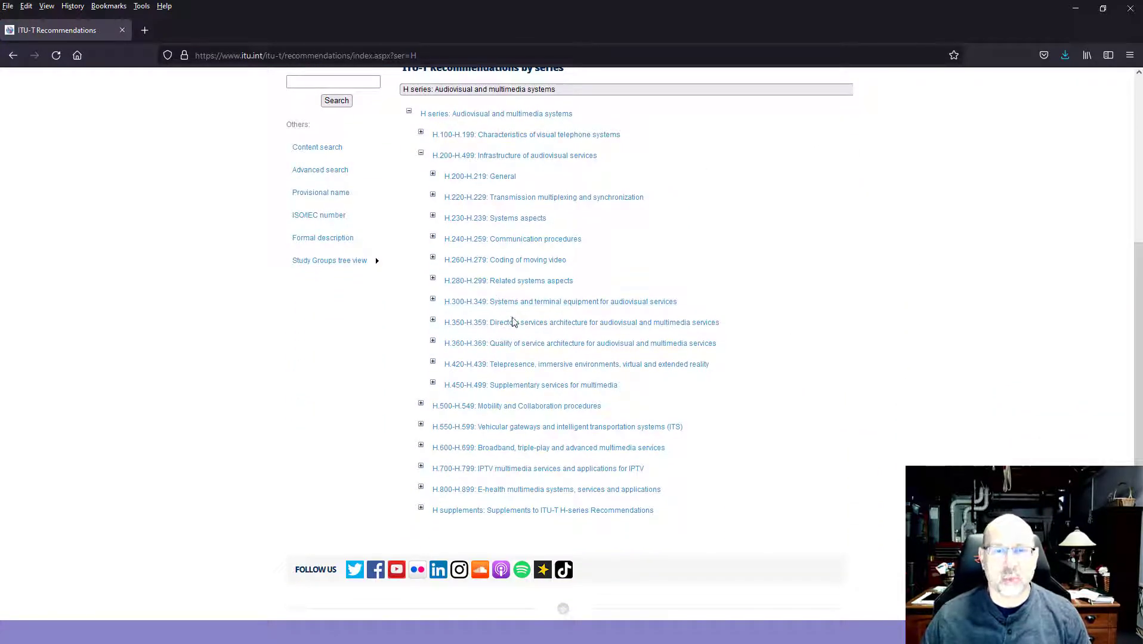
click(432, 298)
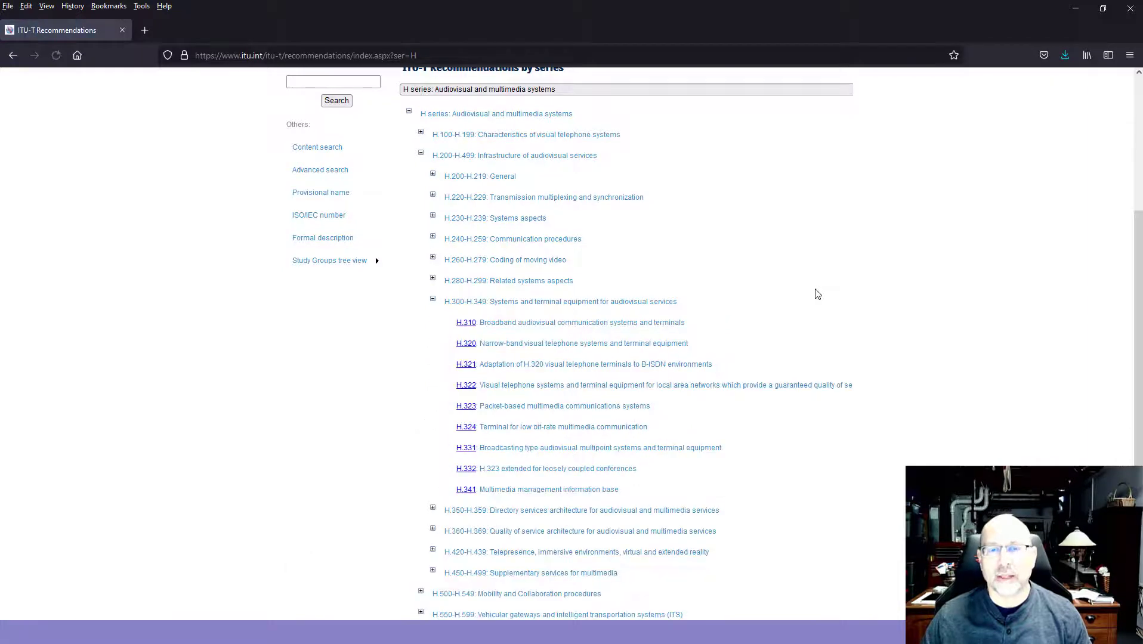
mouse_move(510, 343)
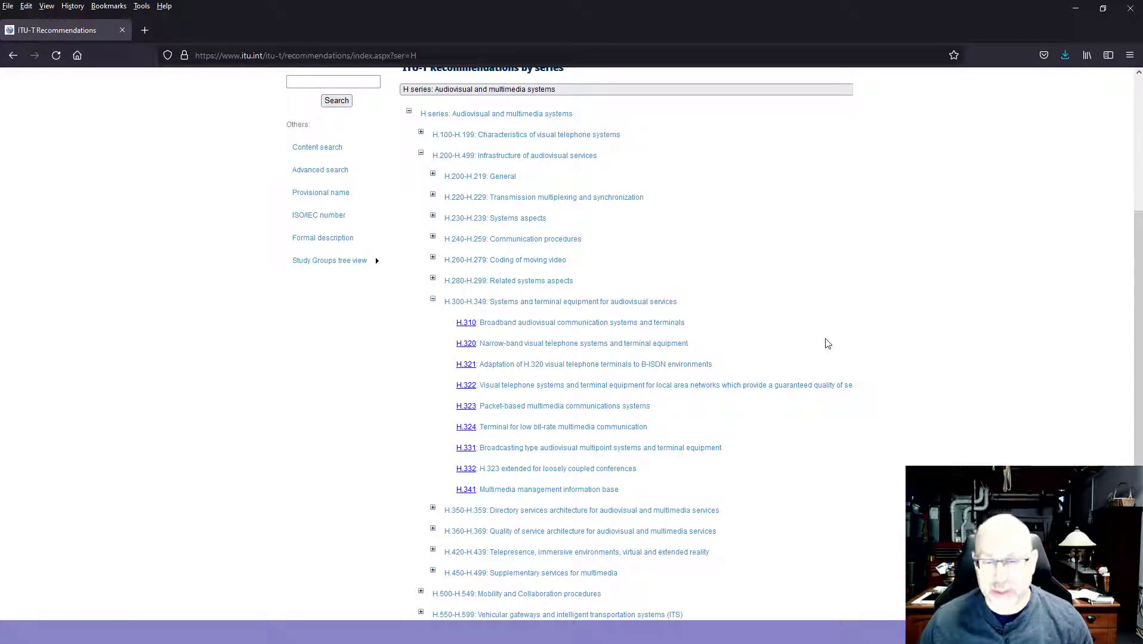
mouse_move(469, 429)
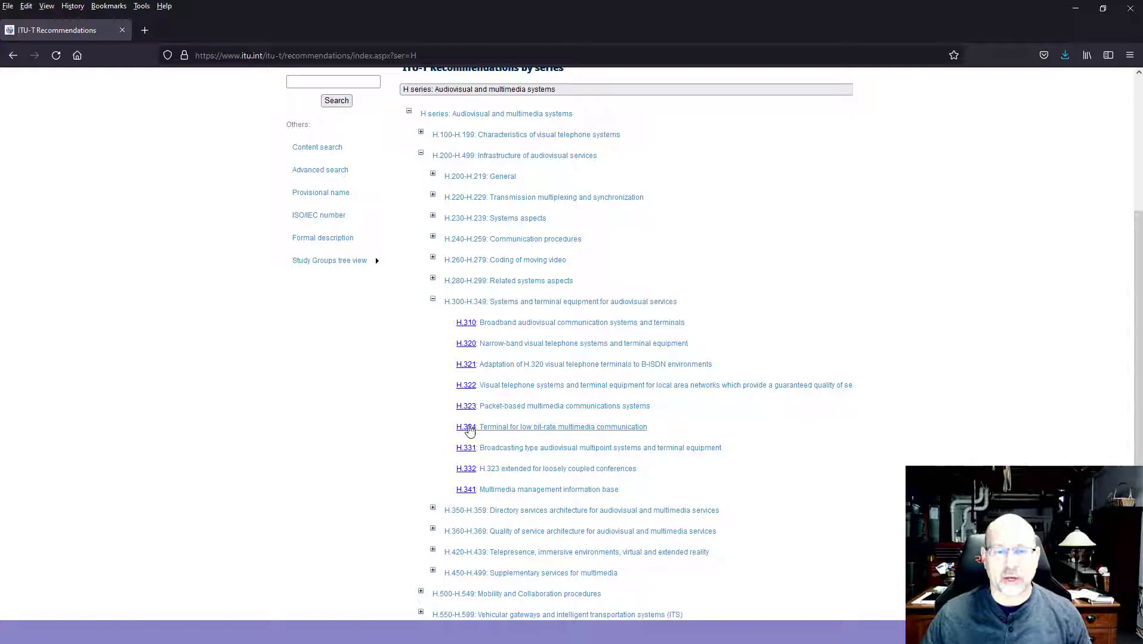
click(465, 426)
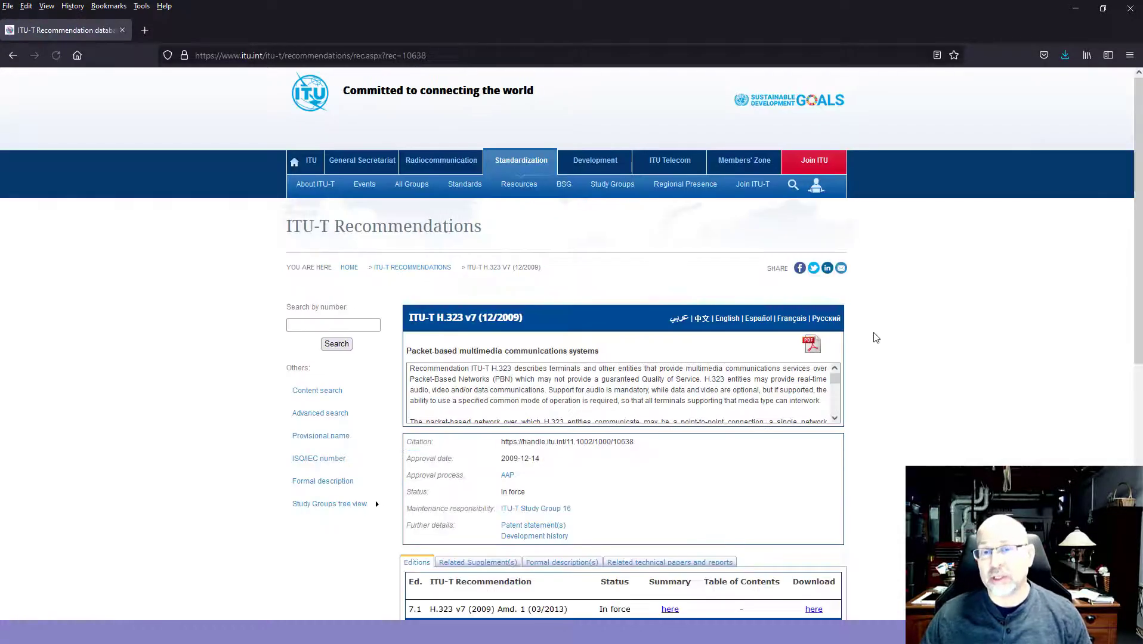
scroll(down, 3)
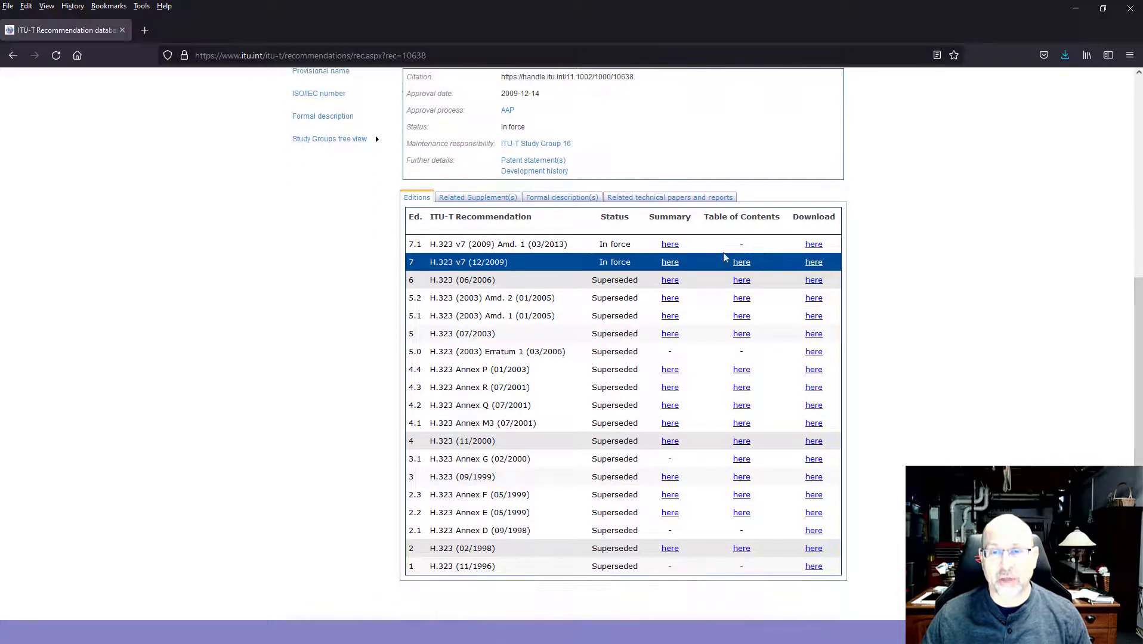
mouse_move(956, 254)
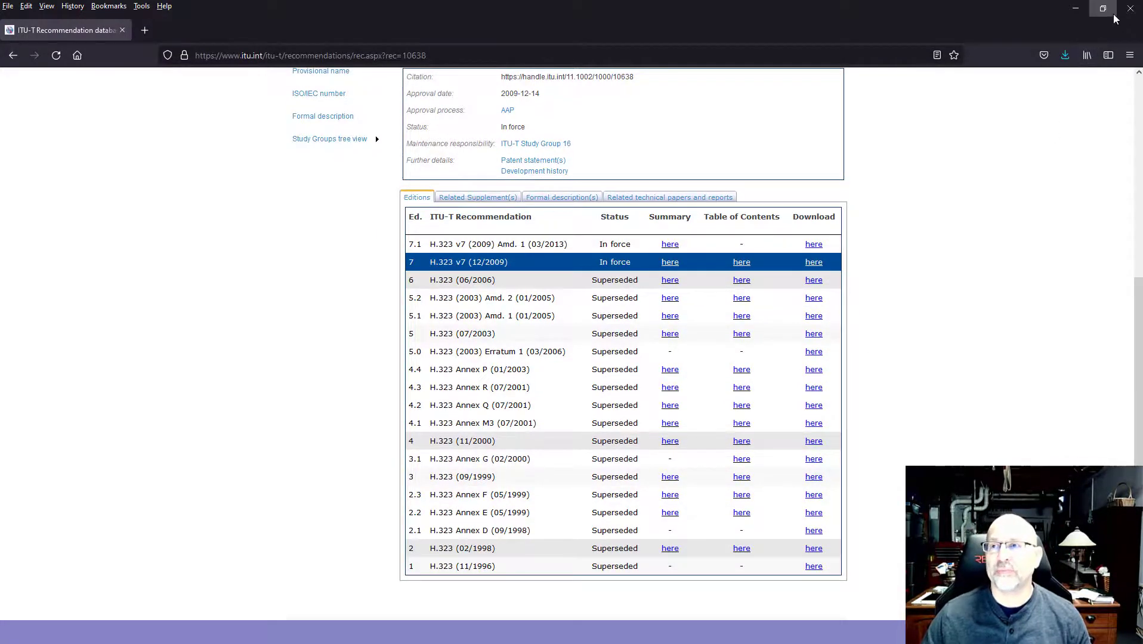
Step: Switch to the Acrobat window showing the T-REC-H.323 PDF at its Scope section
click(814, 261)
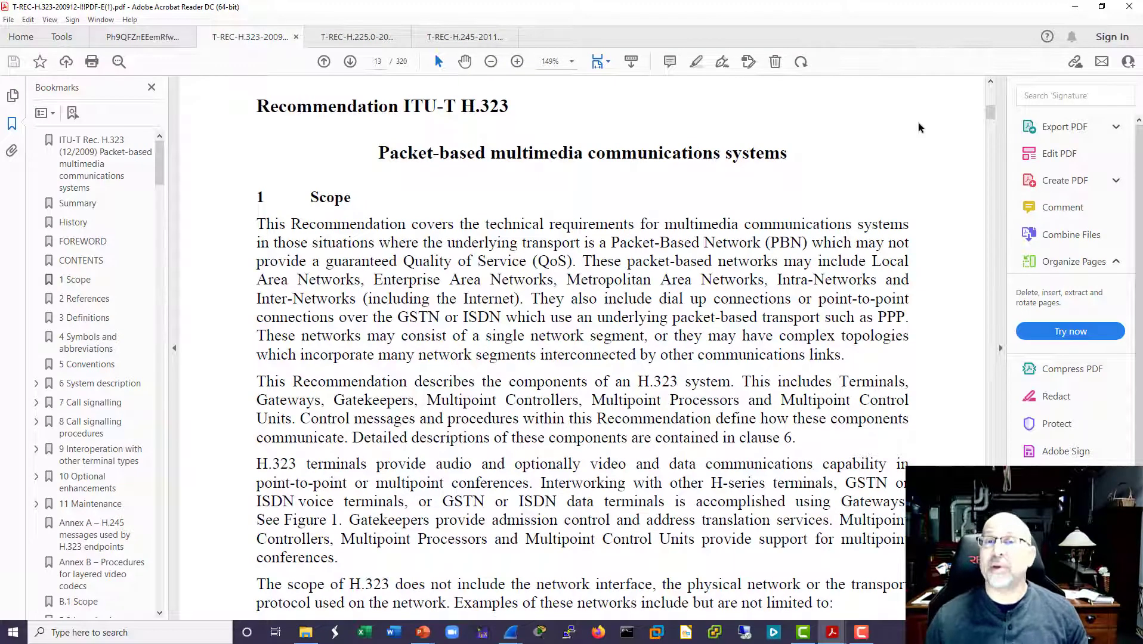
mouse_move(221, 151)
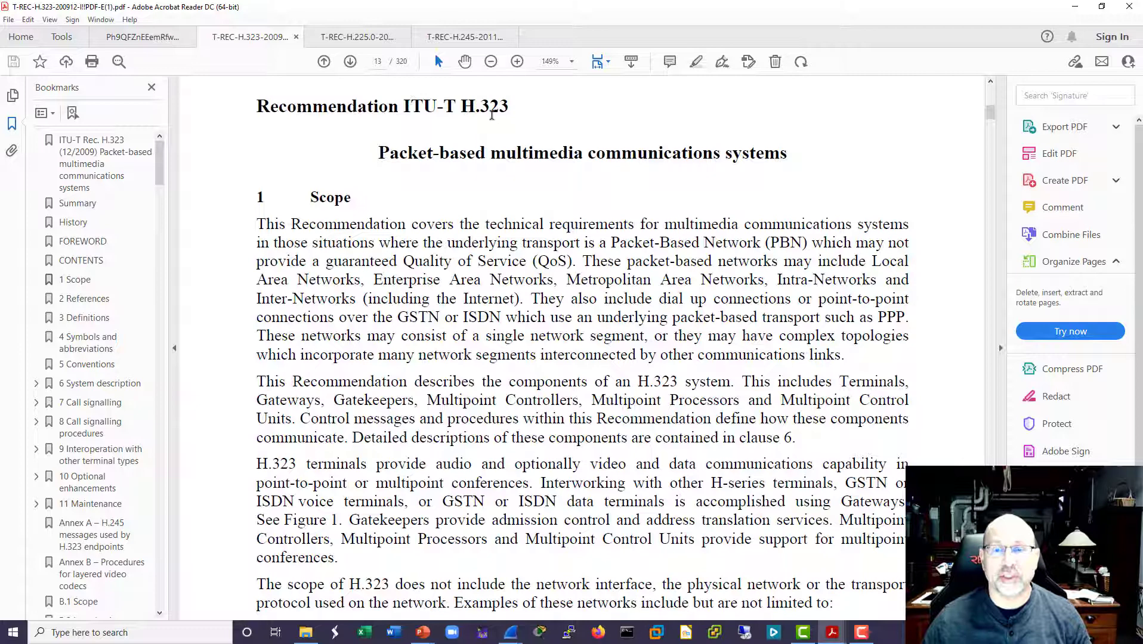
mouse_move(280, 221)
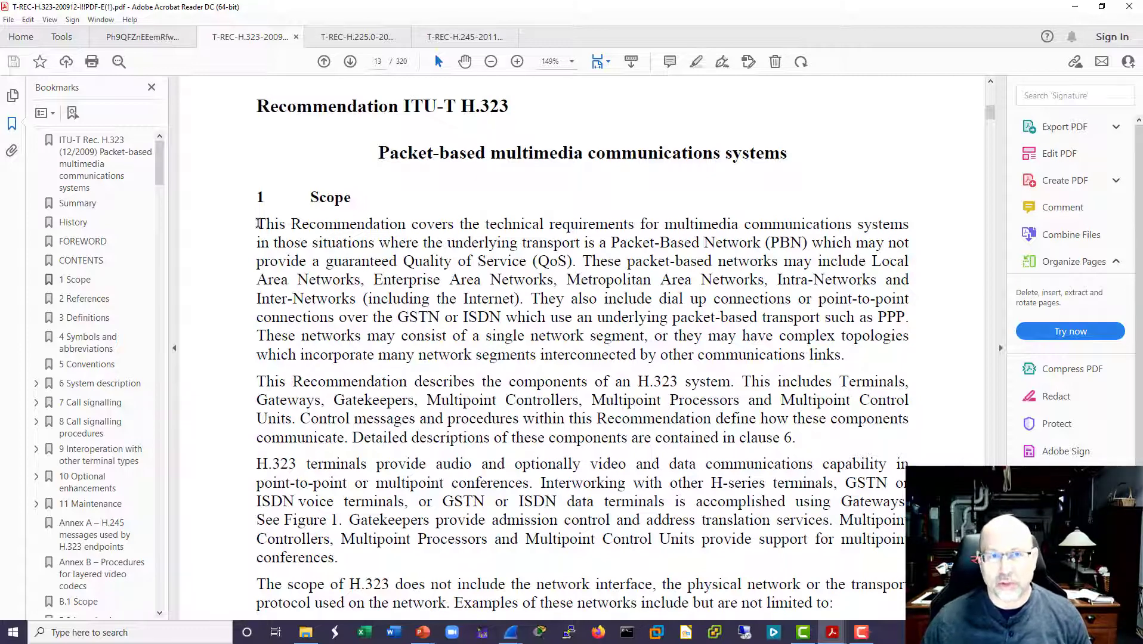
drag(256, 225, 391, 242)
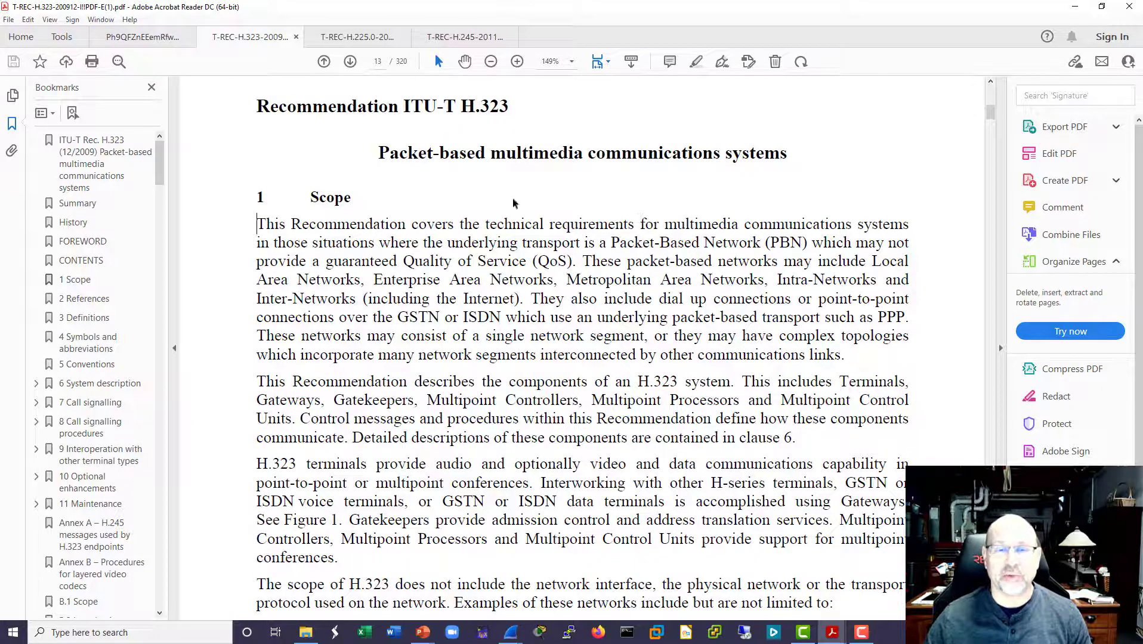
mouse_move(953, 162)
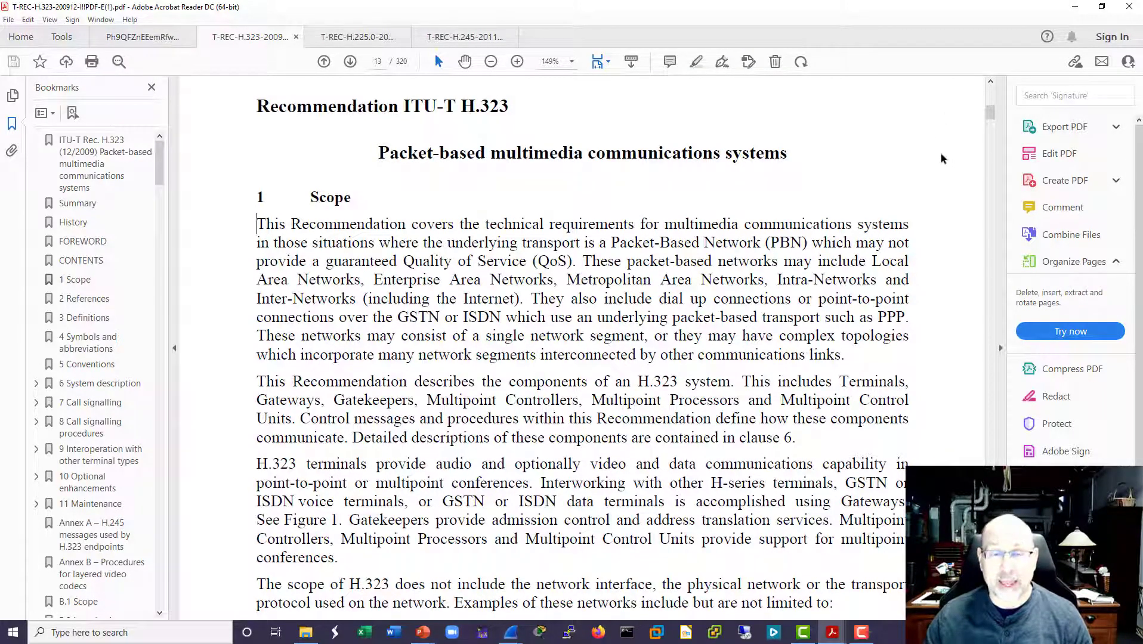
Step: Scroll through pages 14-17 past the normative references to section 3 Definitions
scroll(down, 3)
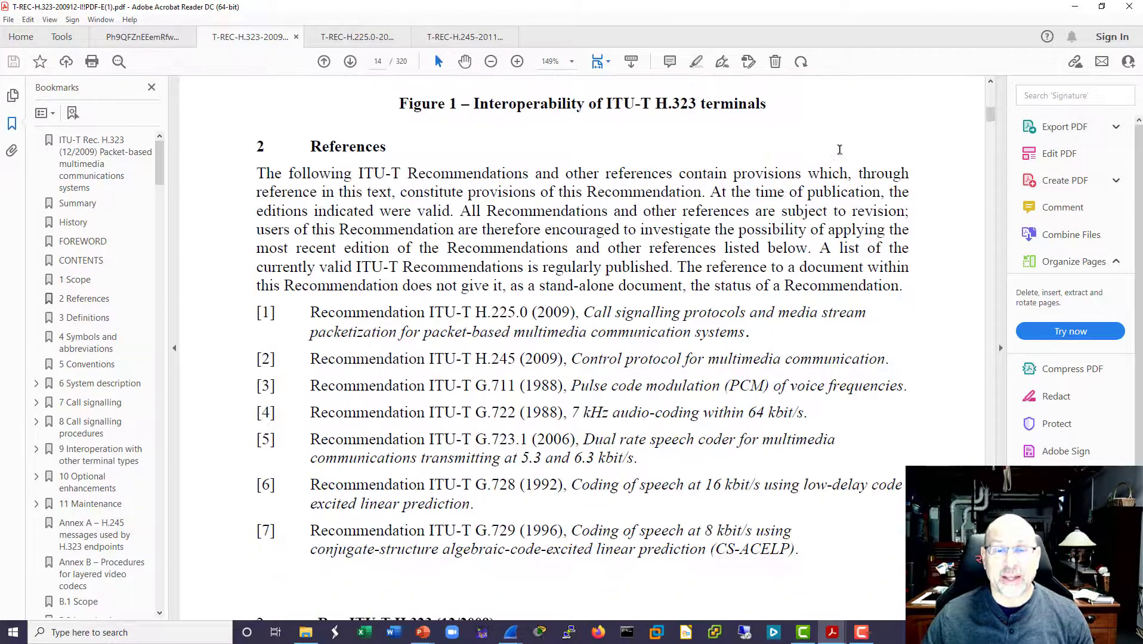
scroll(down, 3)
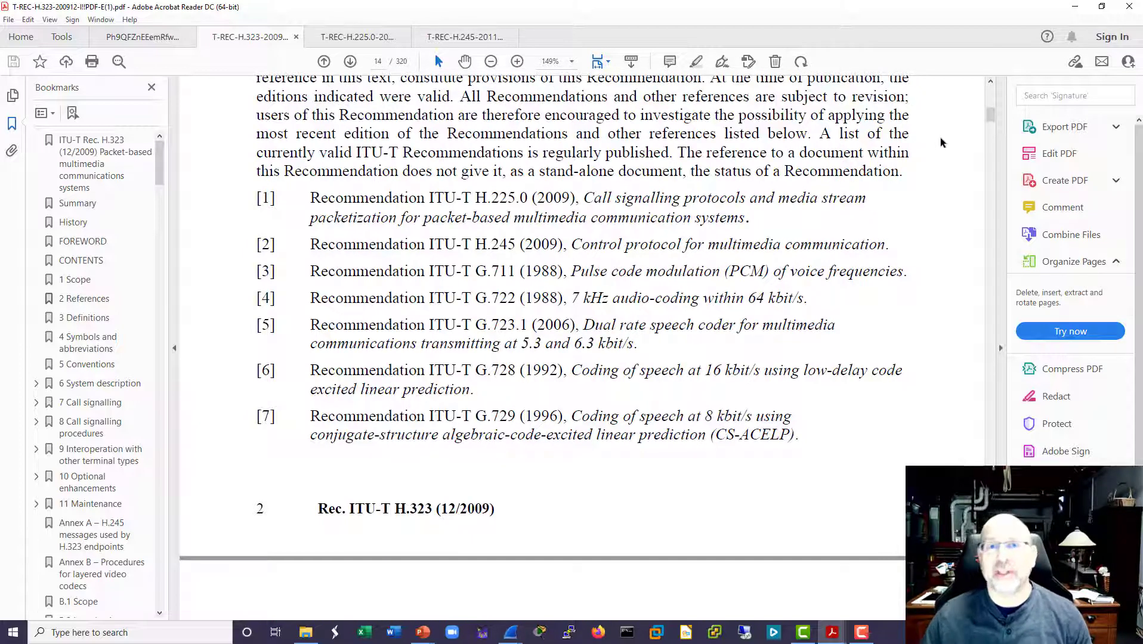
mouse_move(642, 163)
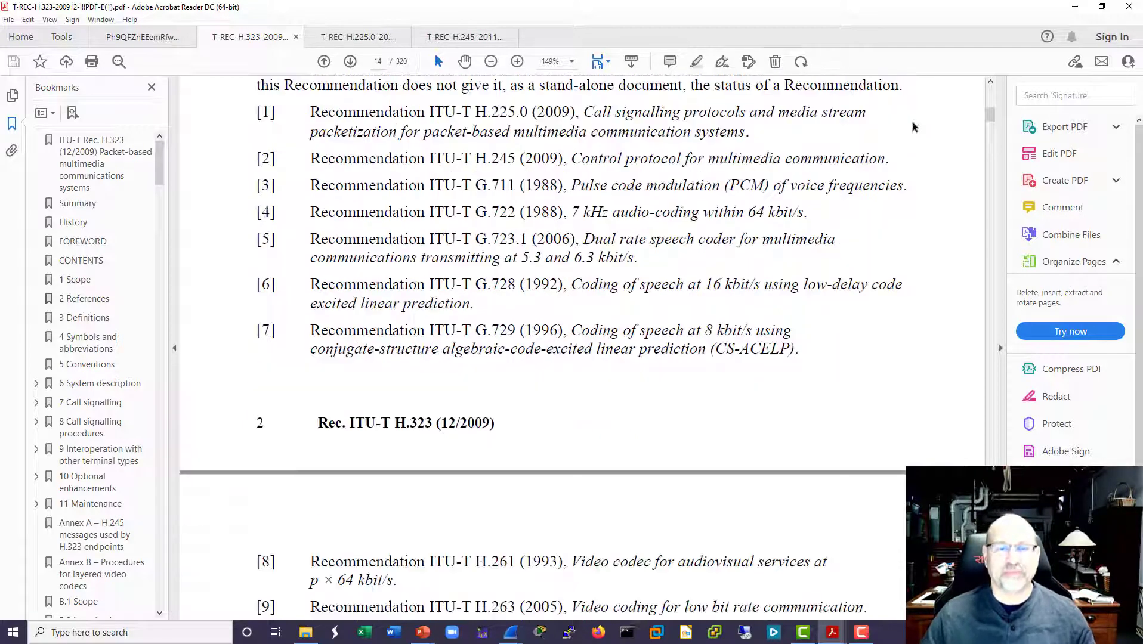
scroll(down, 3)
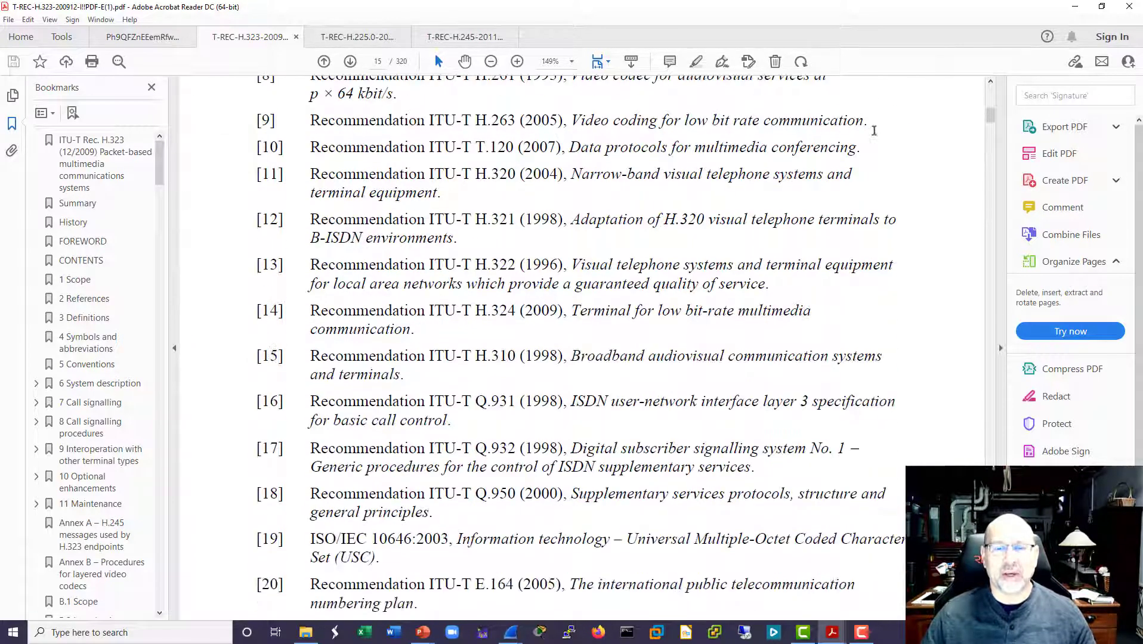
scroll(down, 3)
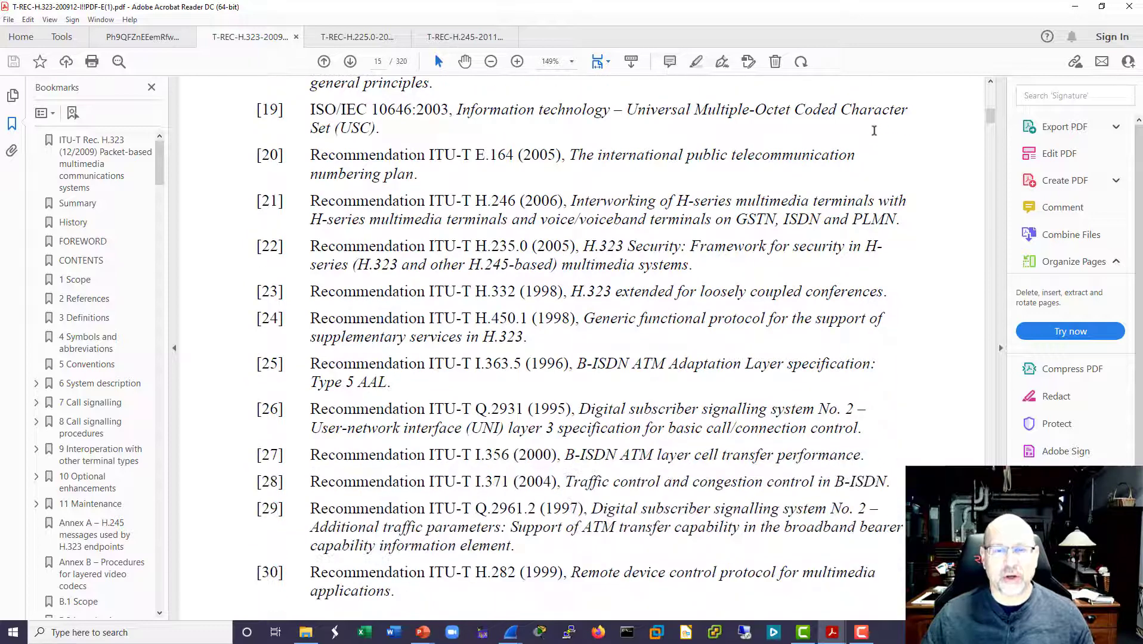
scroll(down, 3)
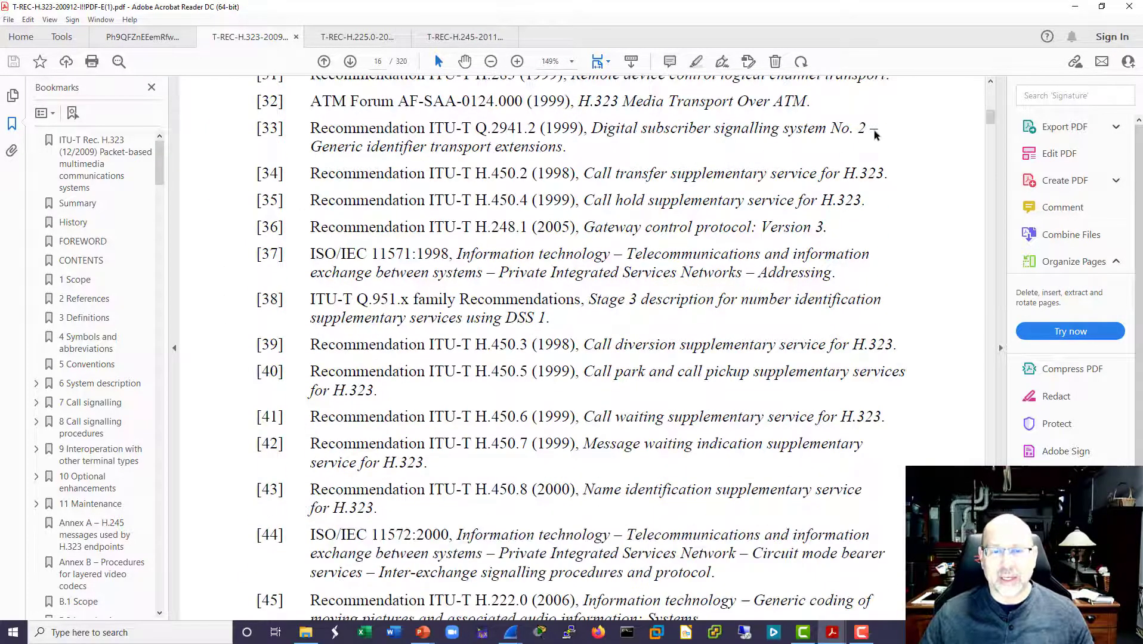
scroll(down, 3)
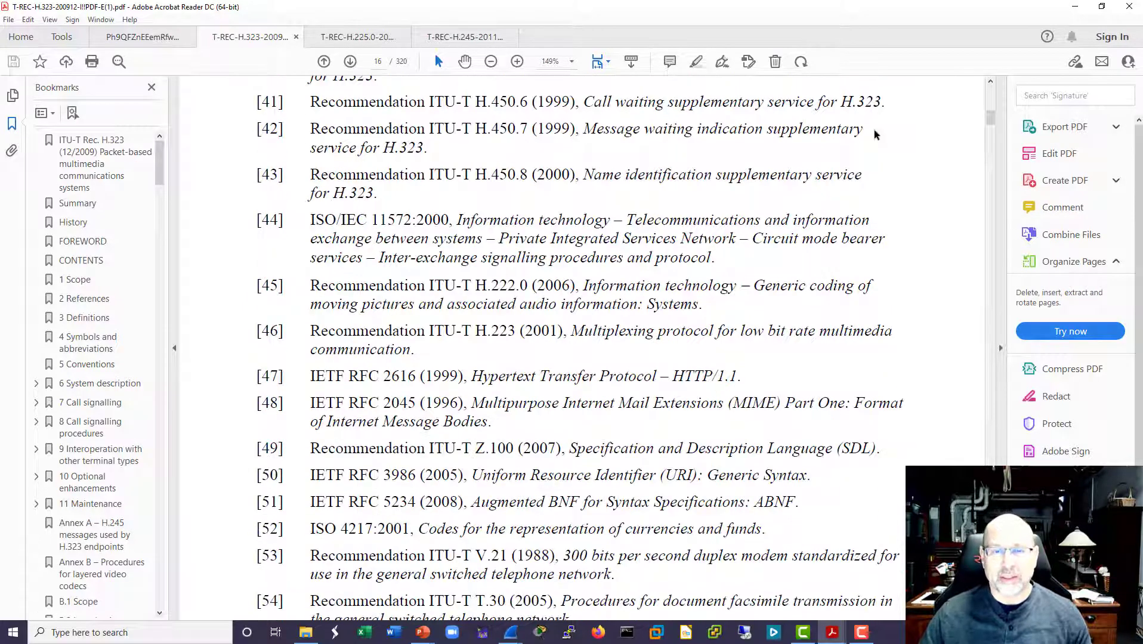
scroll(down, 3)
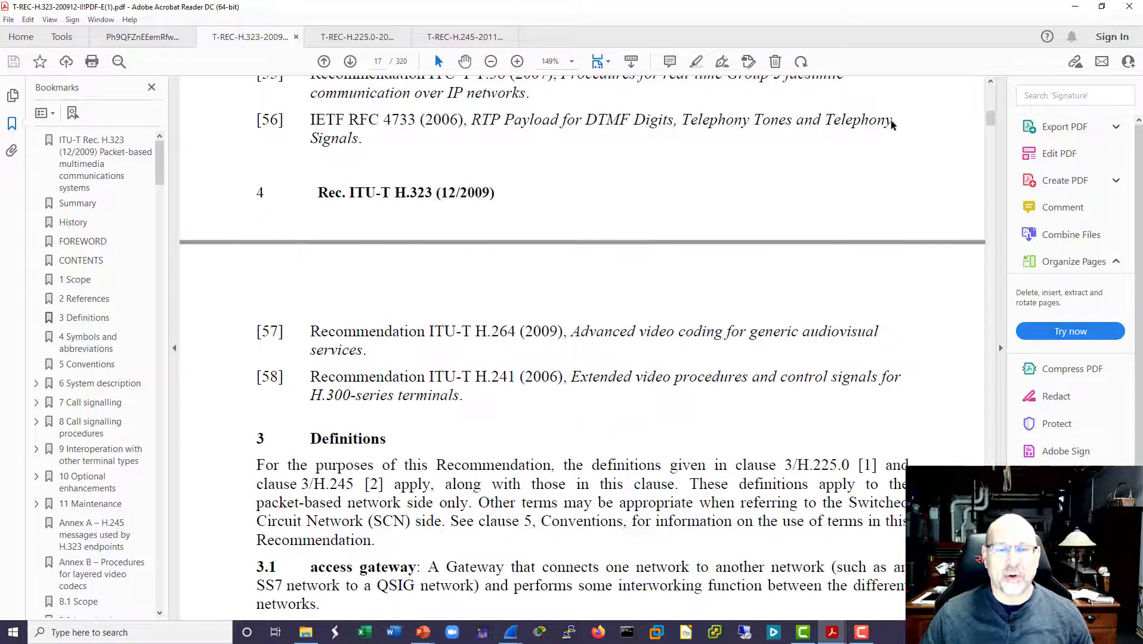
mouse_move(625, 177)
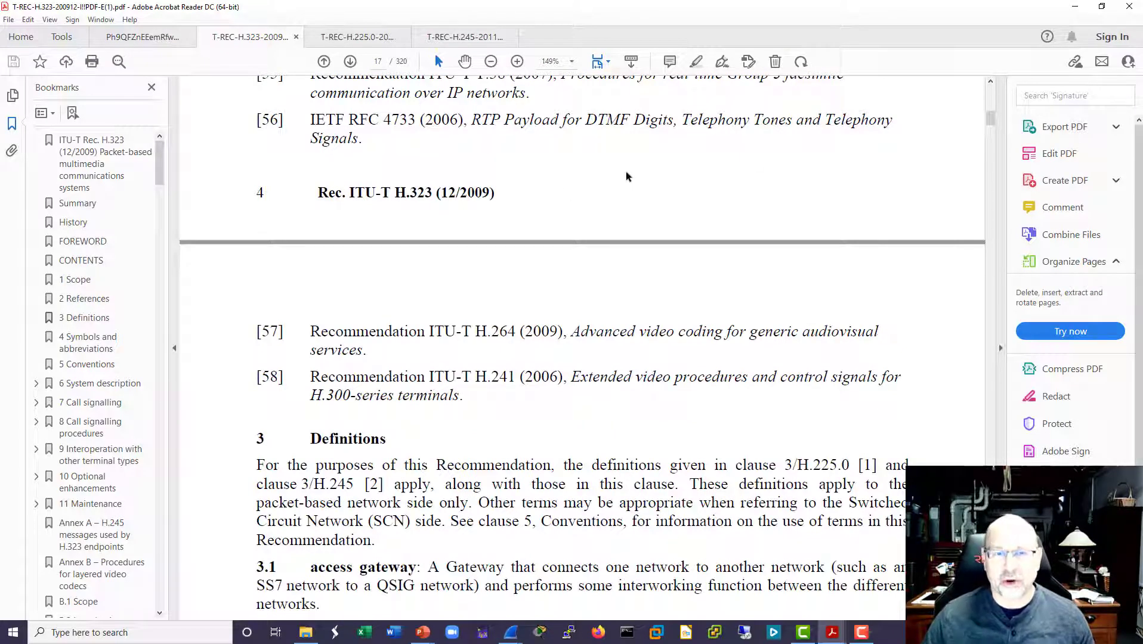
mouse_move(612, 226)
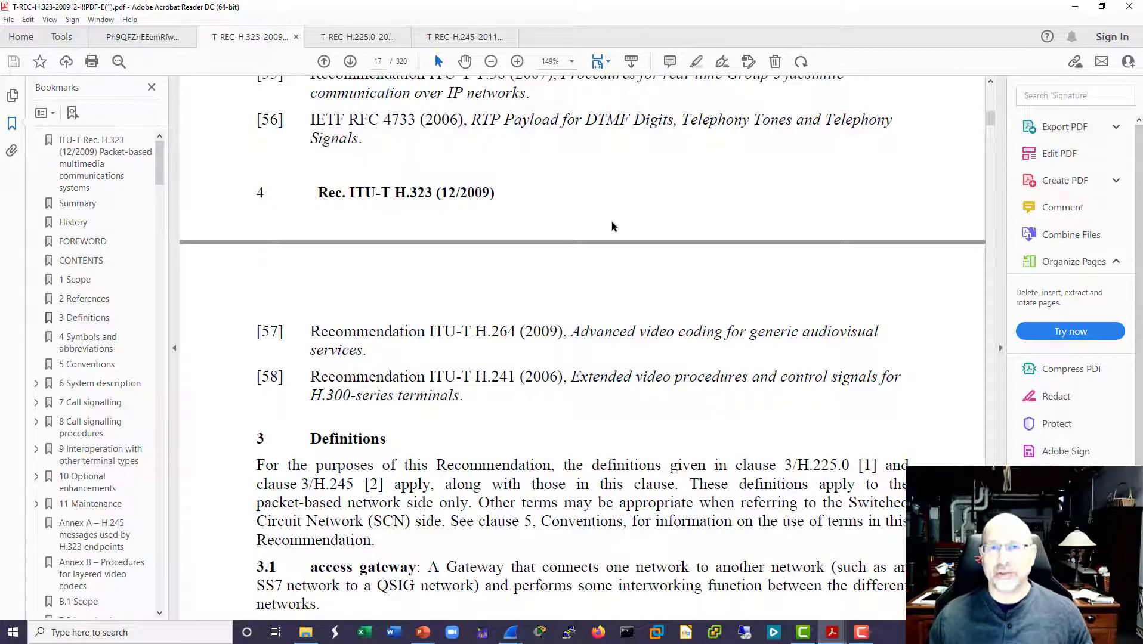
Step: Switch to the T-REC-H.225.0 document at its 6.1 General approach page
click(357, 37)
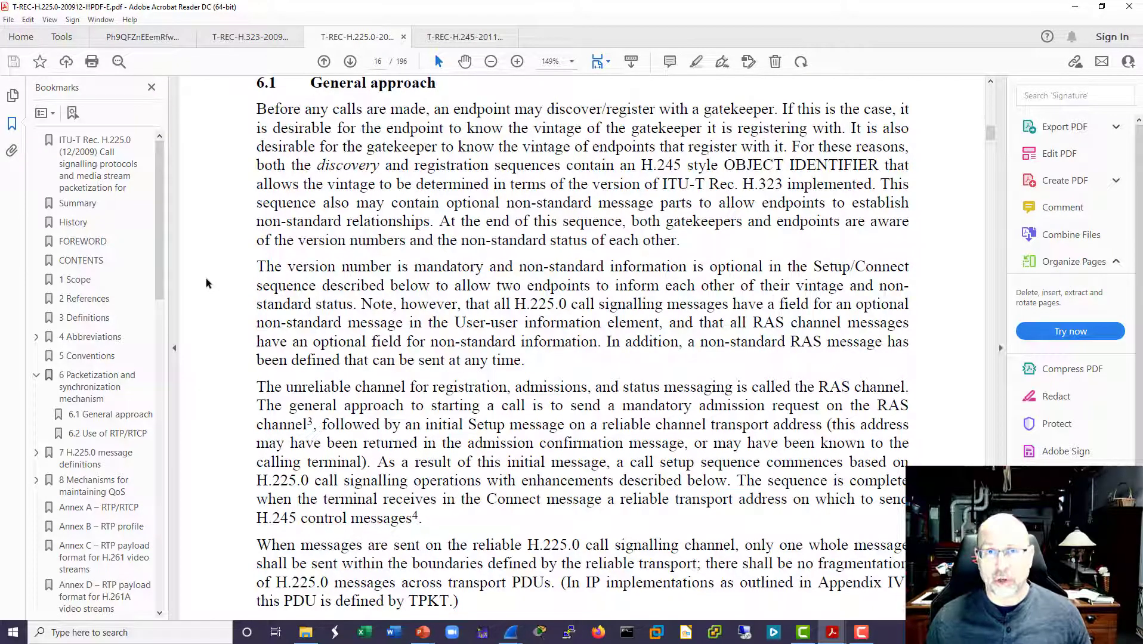
click(465, 37)
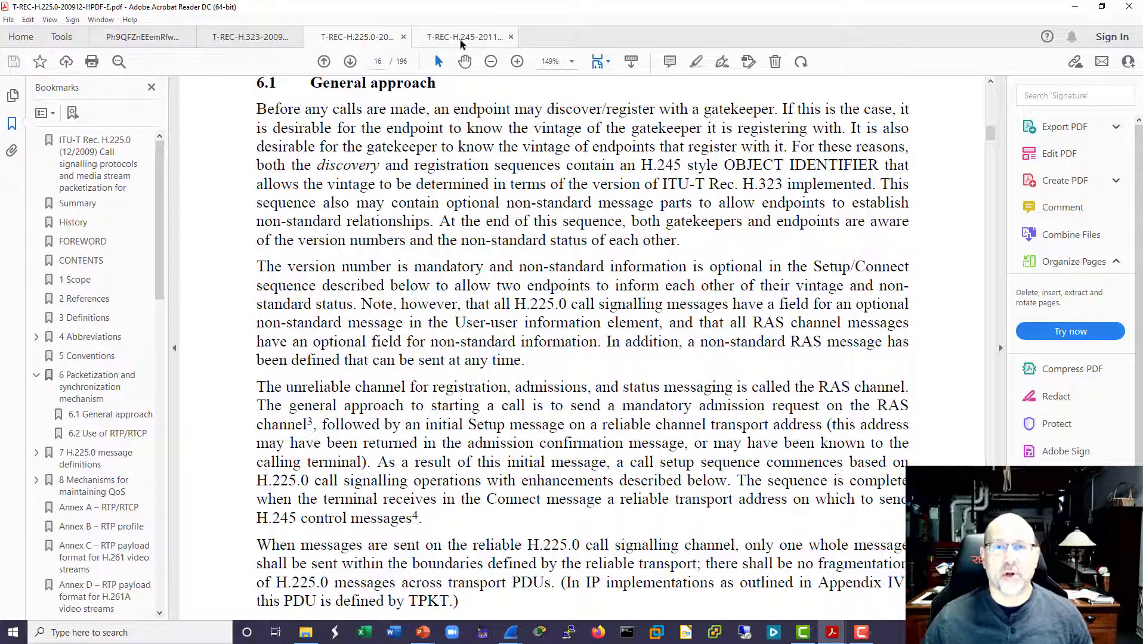
Step: Switch to the H.245 PDF and scroll pages 17-19 through sections 5.1 to 5.6
click(464, 37)
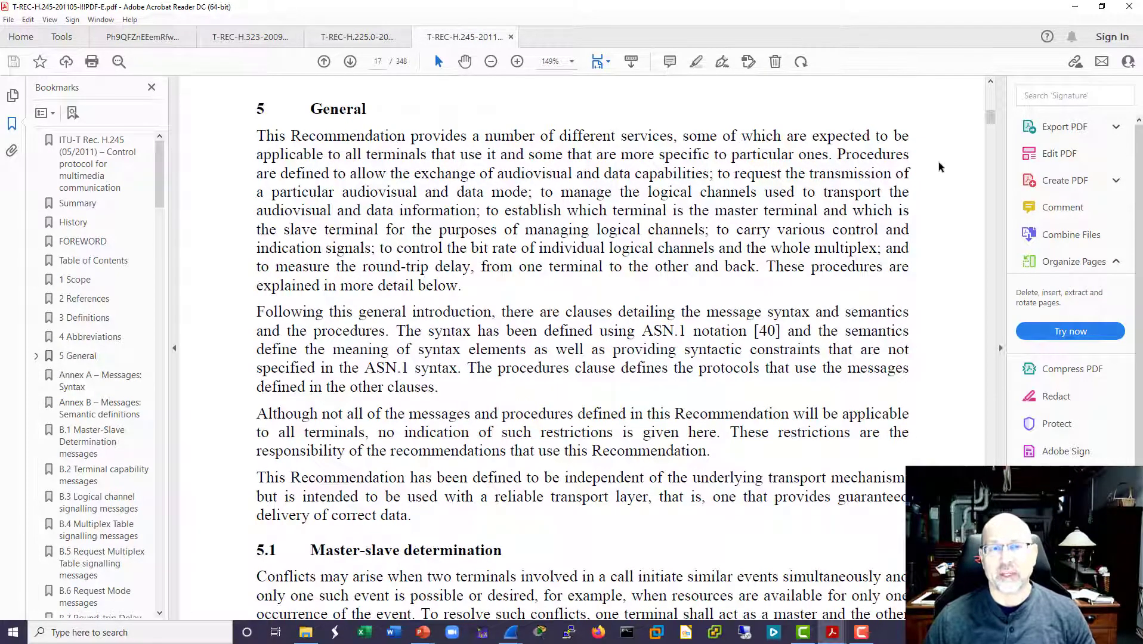
mouse_move(931, 173)
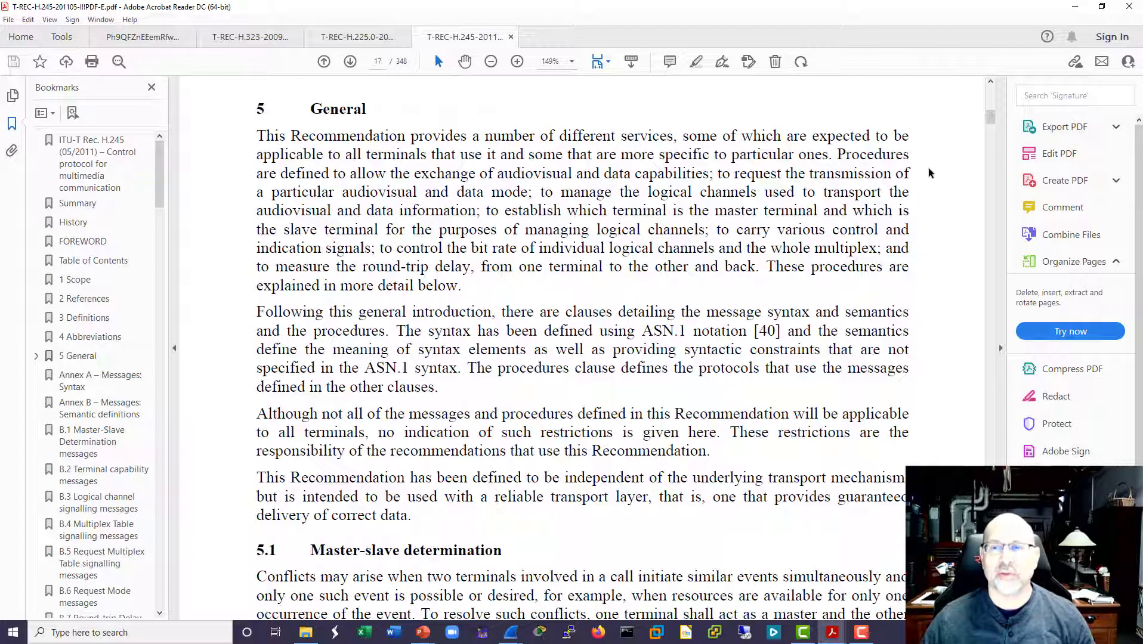
mouse_move(945, 170)
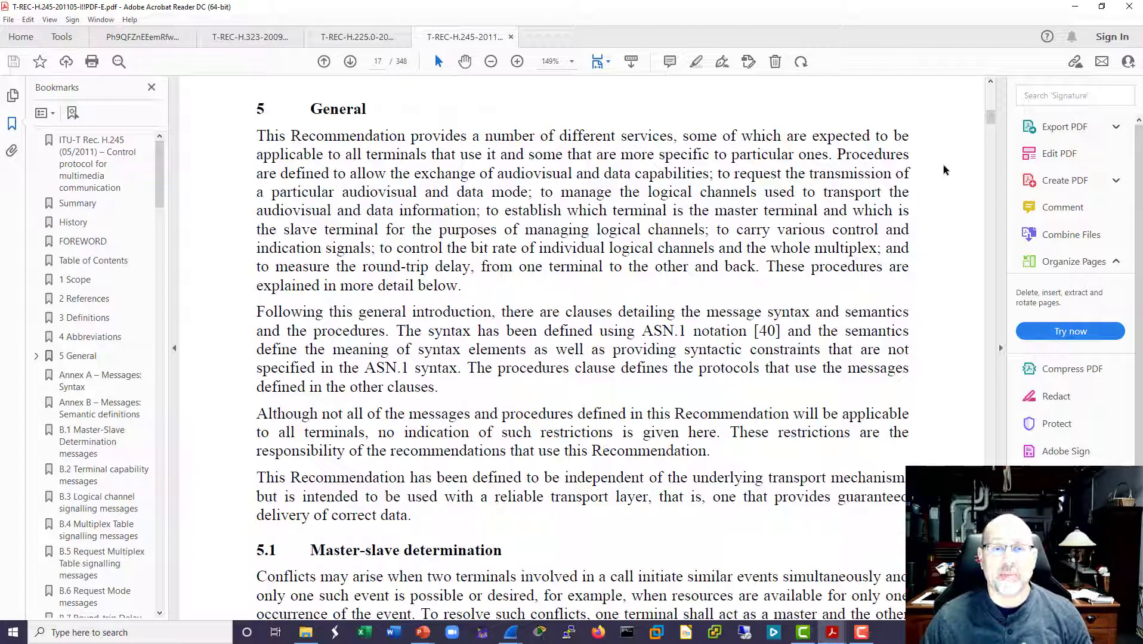
mouse_move(279, 131)
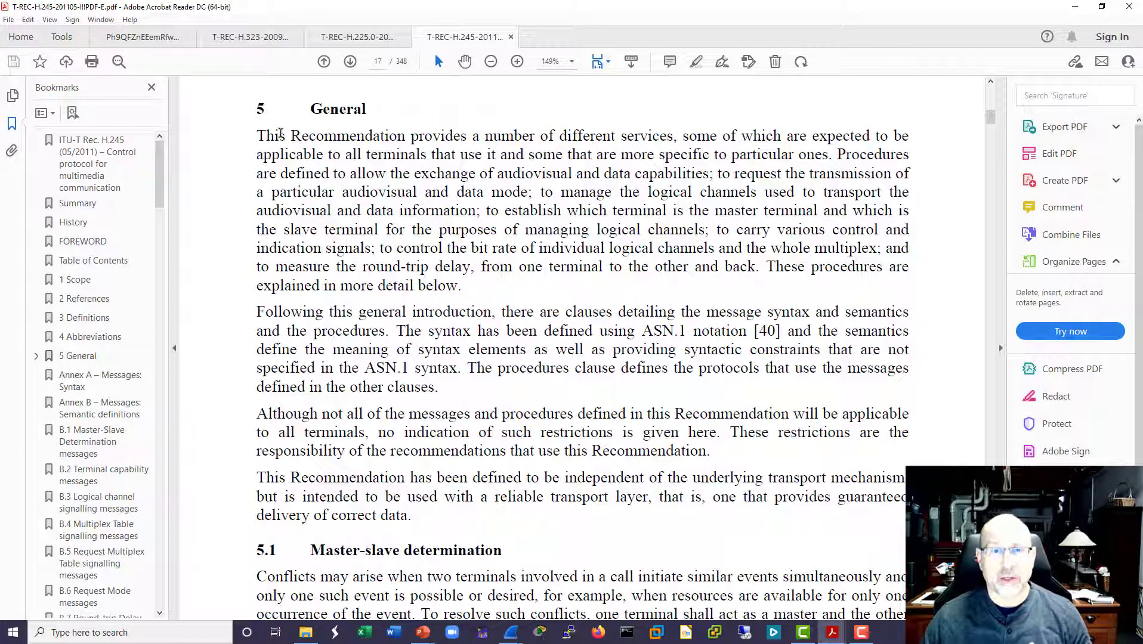
drag(256, 136, 808, 136)
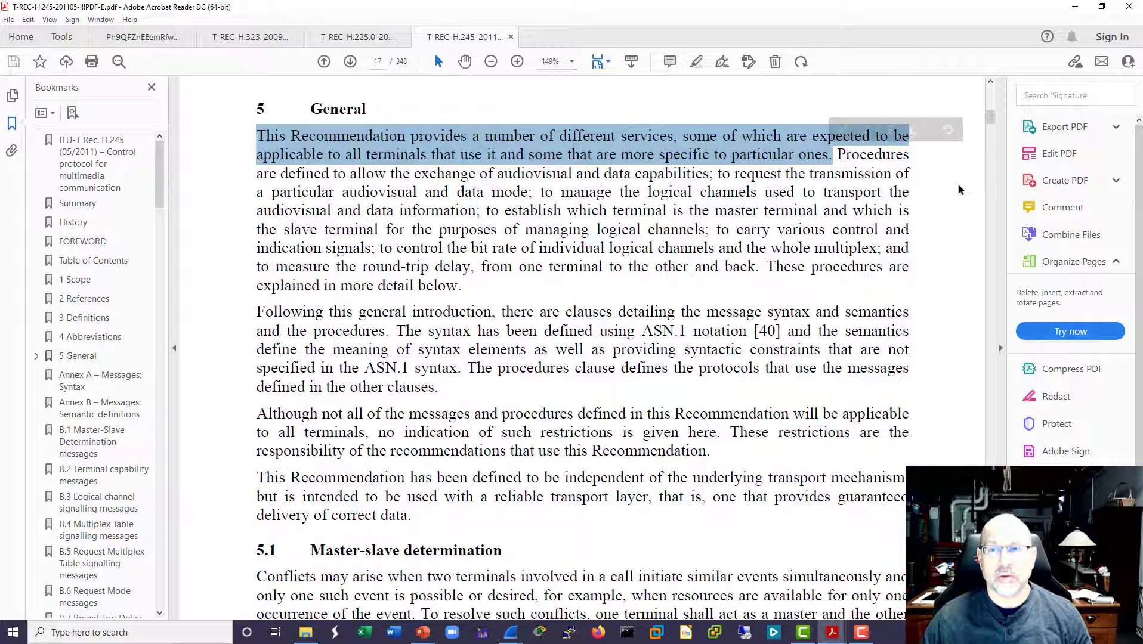
click(831, 154)
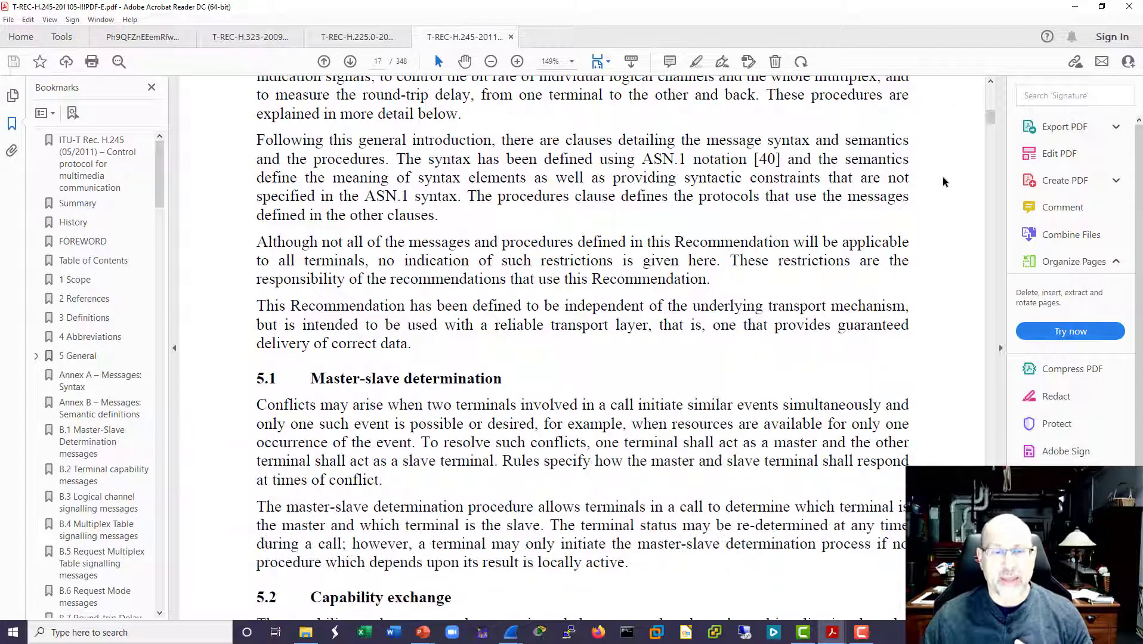
scroll(down, 3)
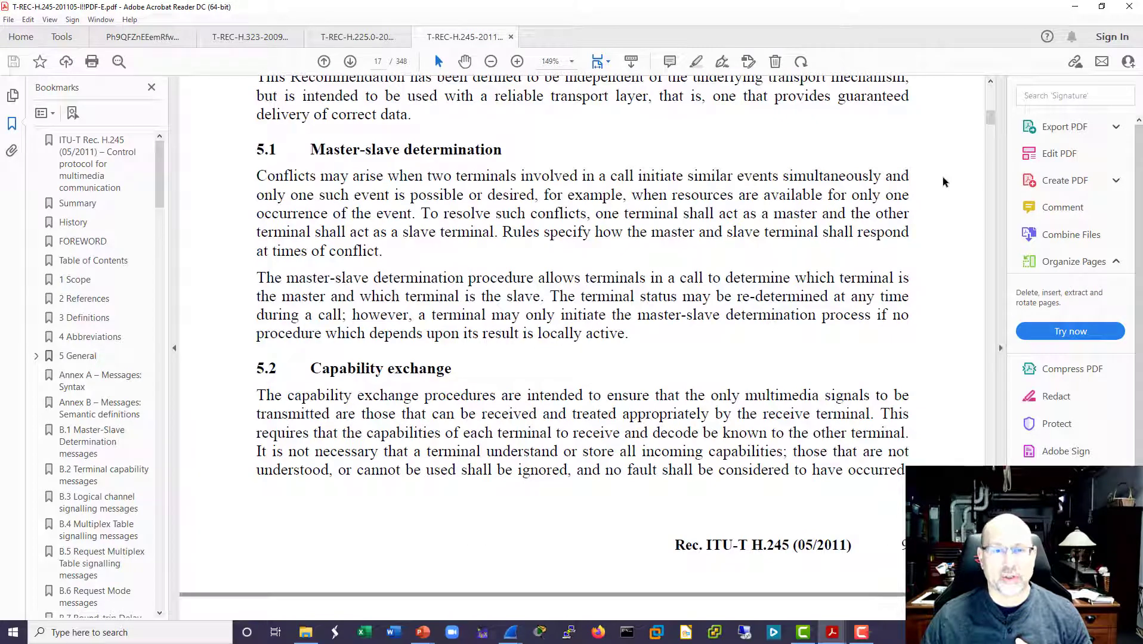
scroll(down, 3)
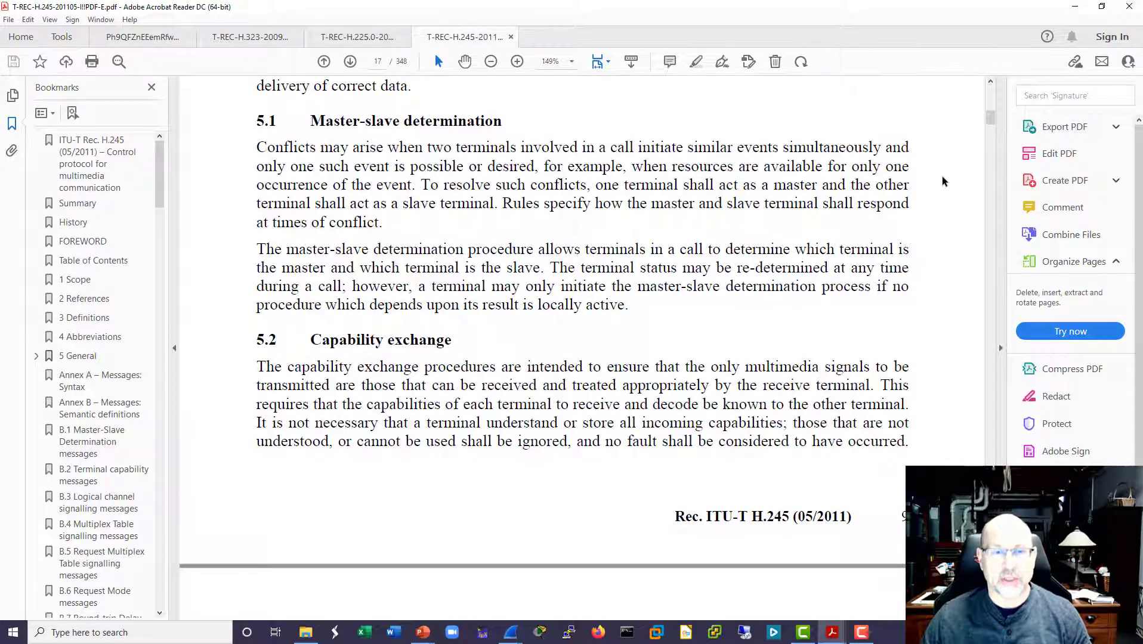
scroll(down, 3)
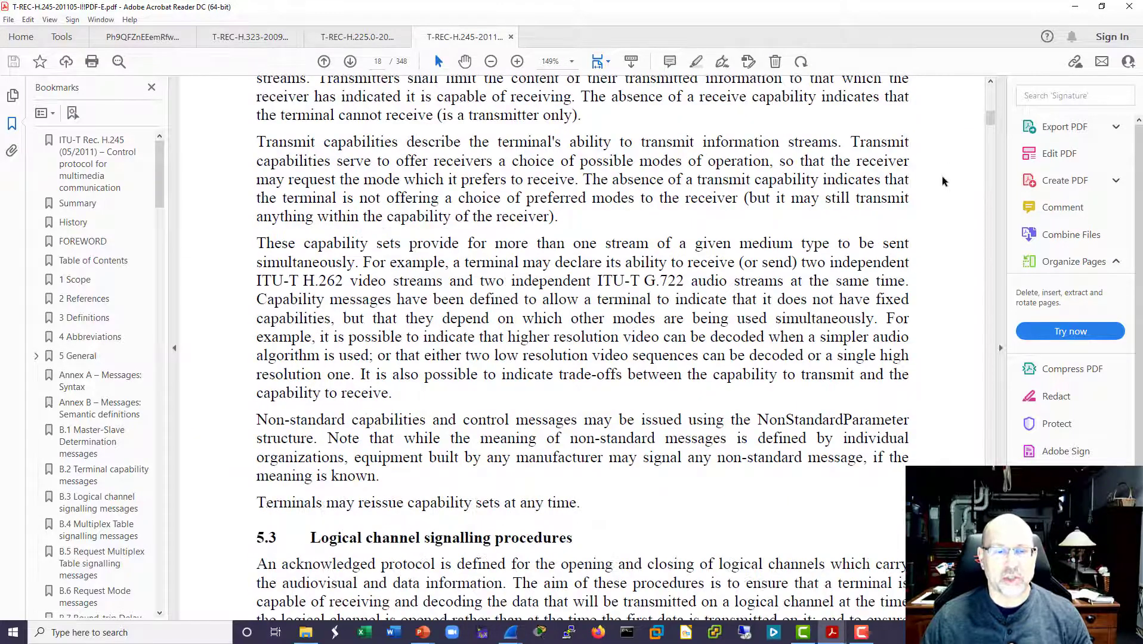
scroll(down, 3)
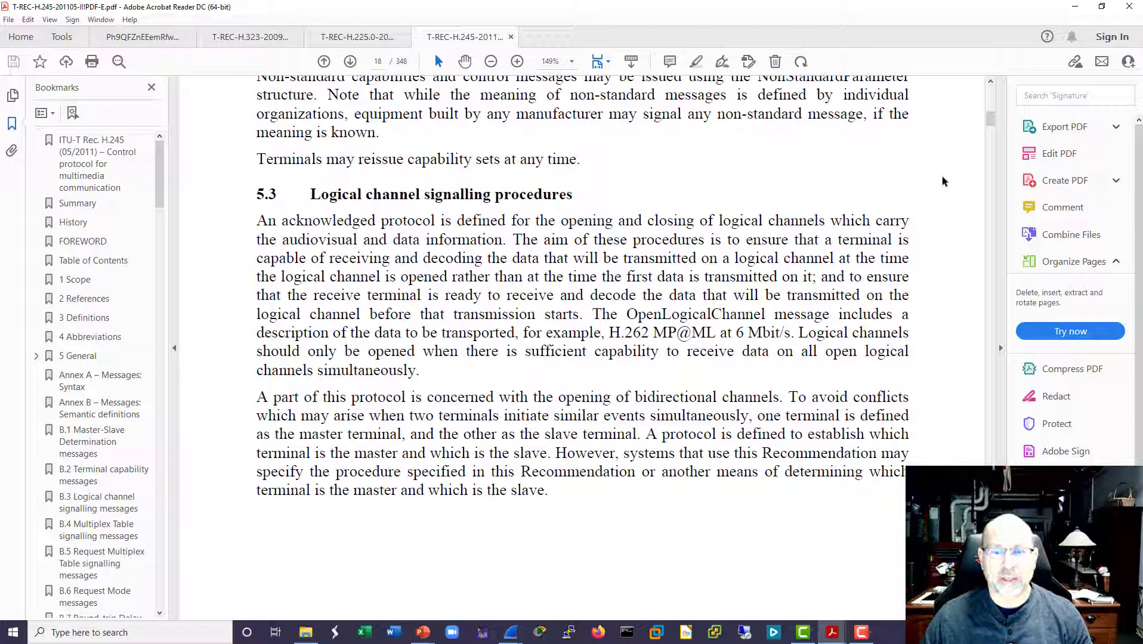
scroll(down, 3)
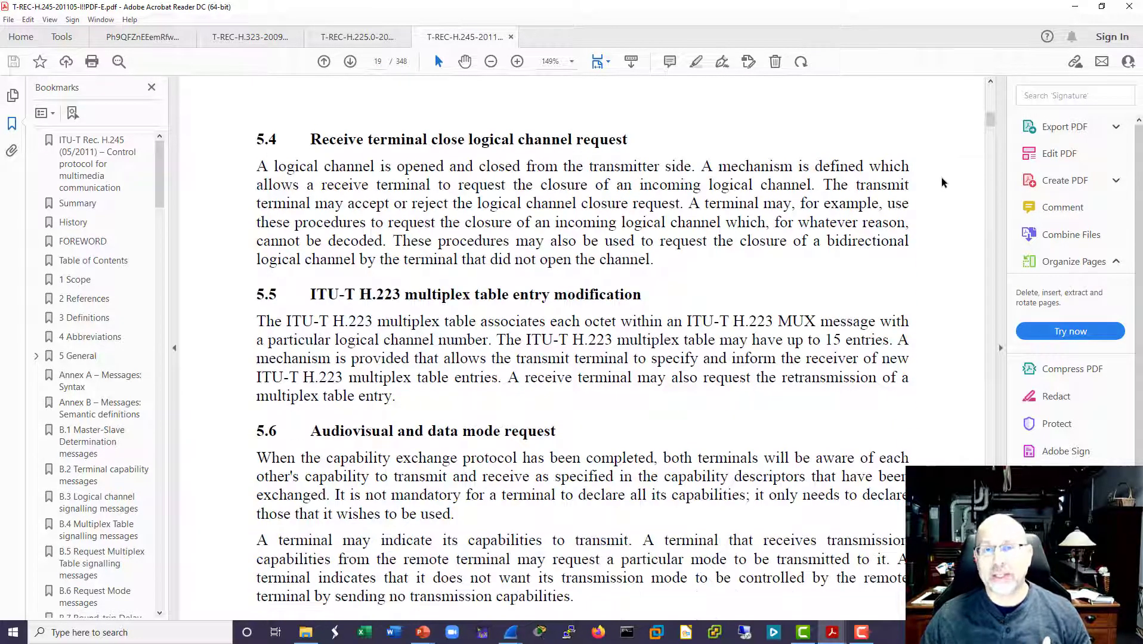
mouse_move(933, 183)
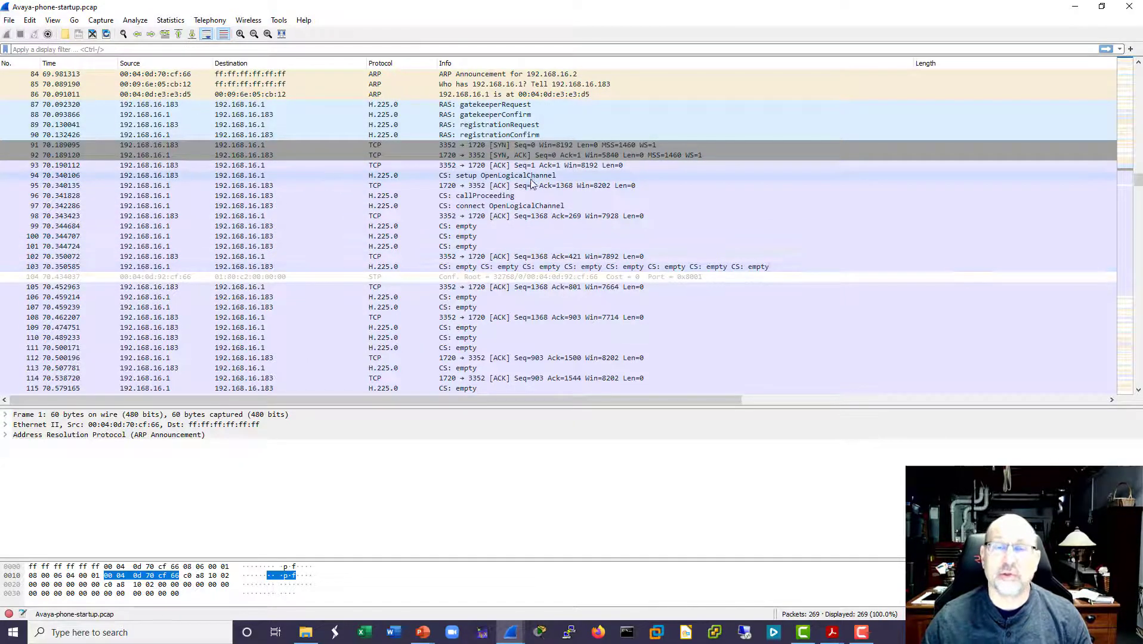
Step: Select packet 96 (CS: callProceeding) in the Avaya phone startup capture
scroll(down, 3)
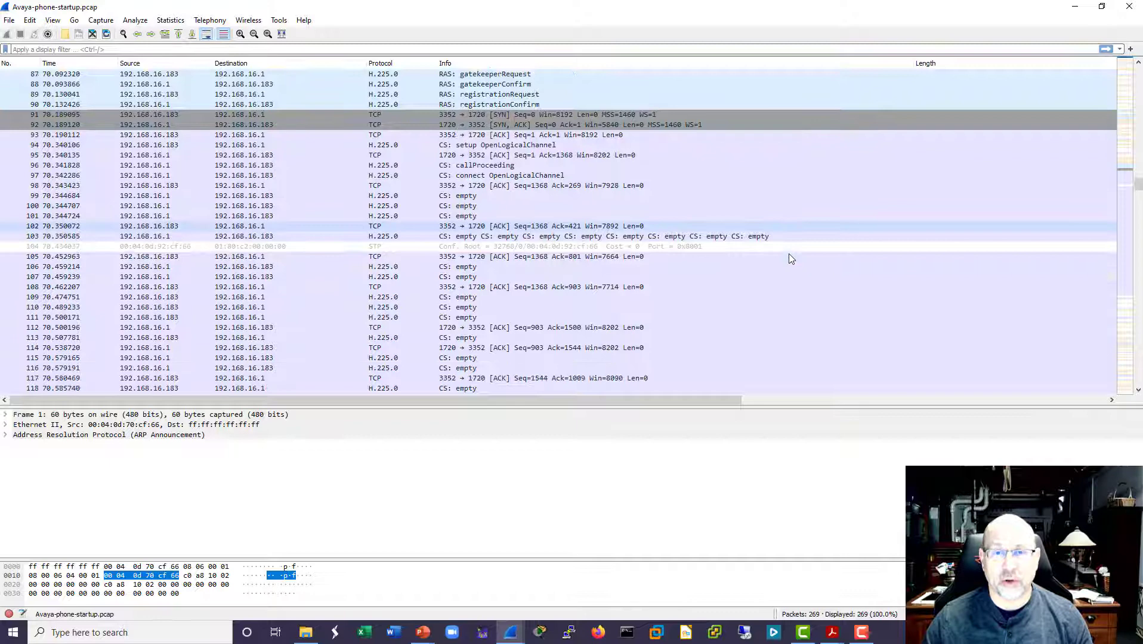
scroll(down, 3)
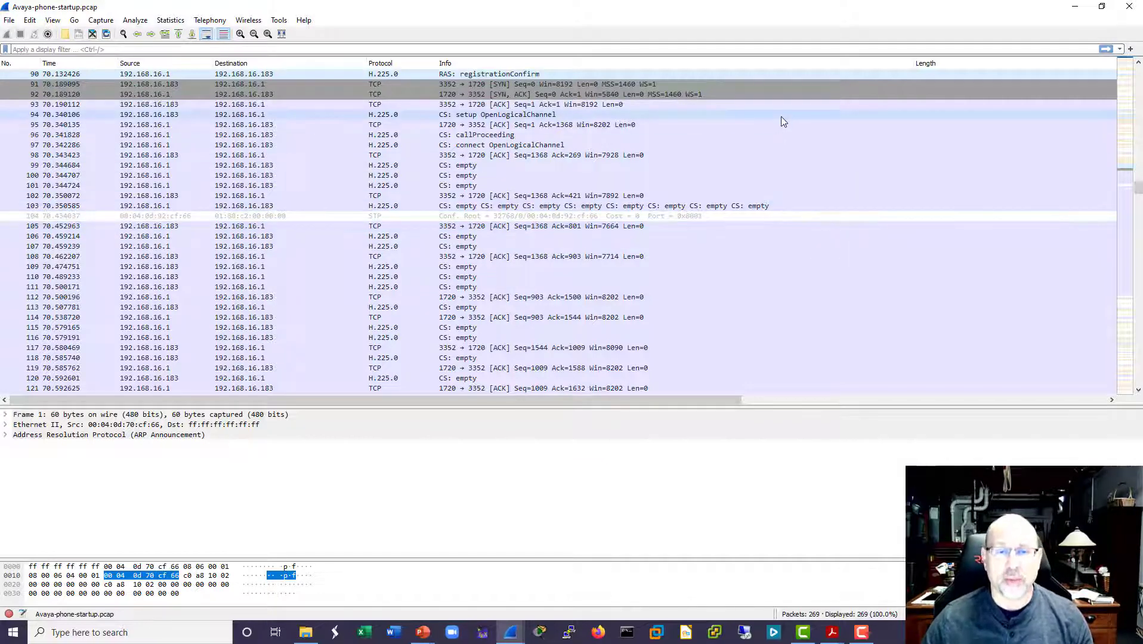
scroll(down, 3)
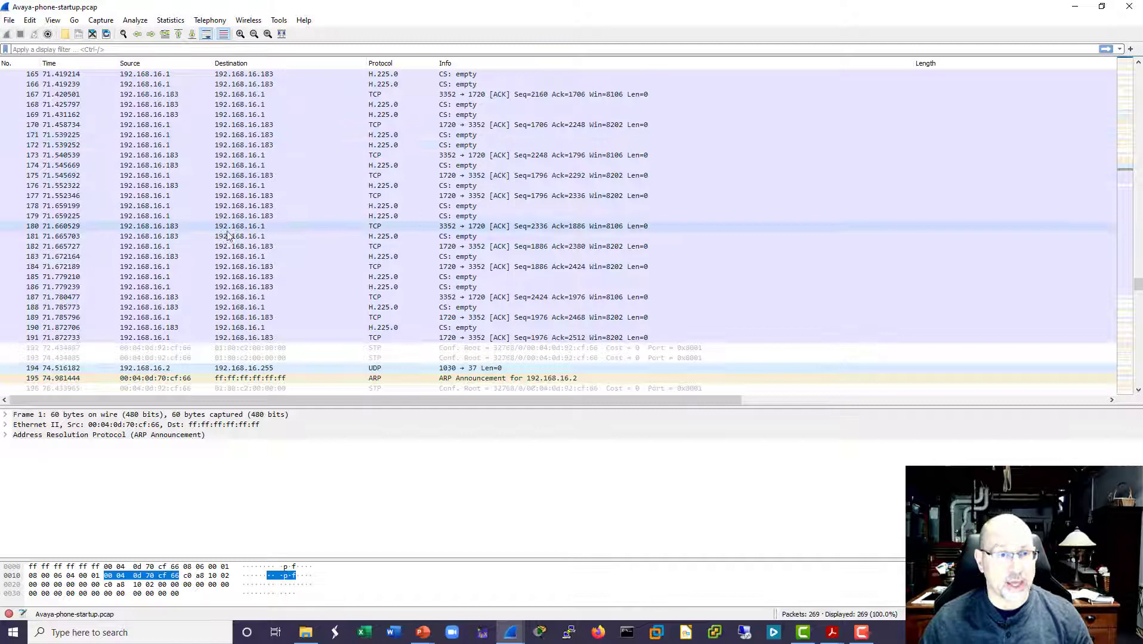
click(172, 205)
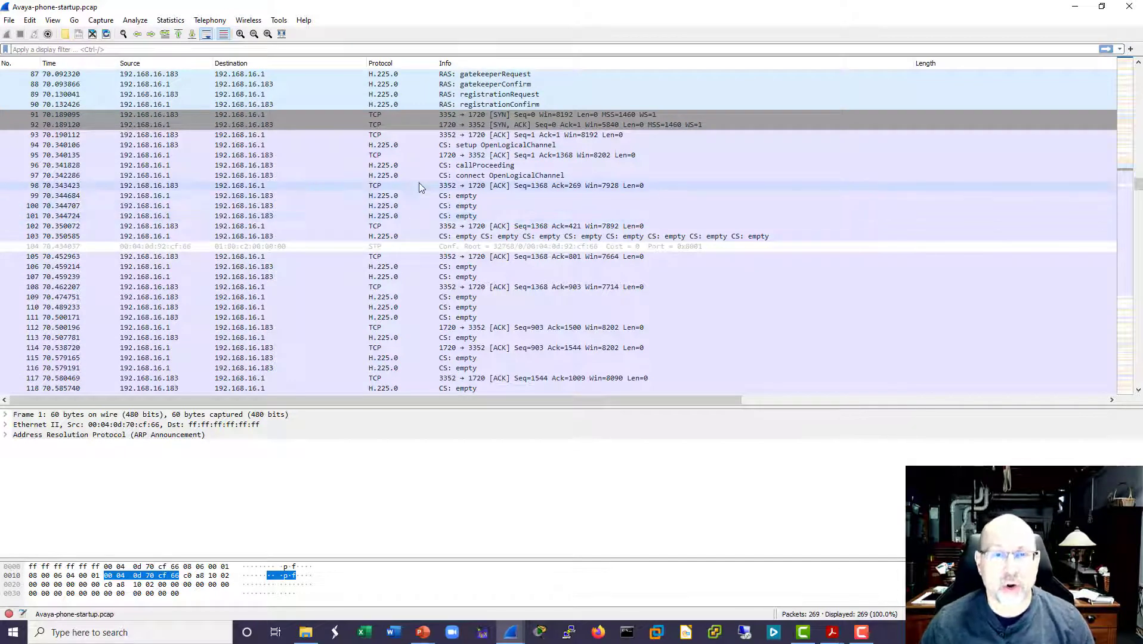
click(291, 165)
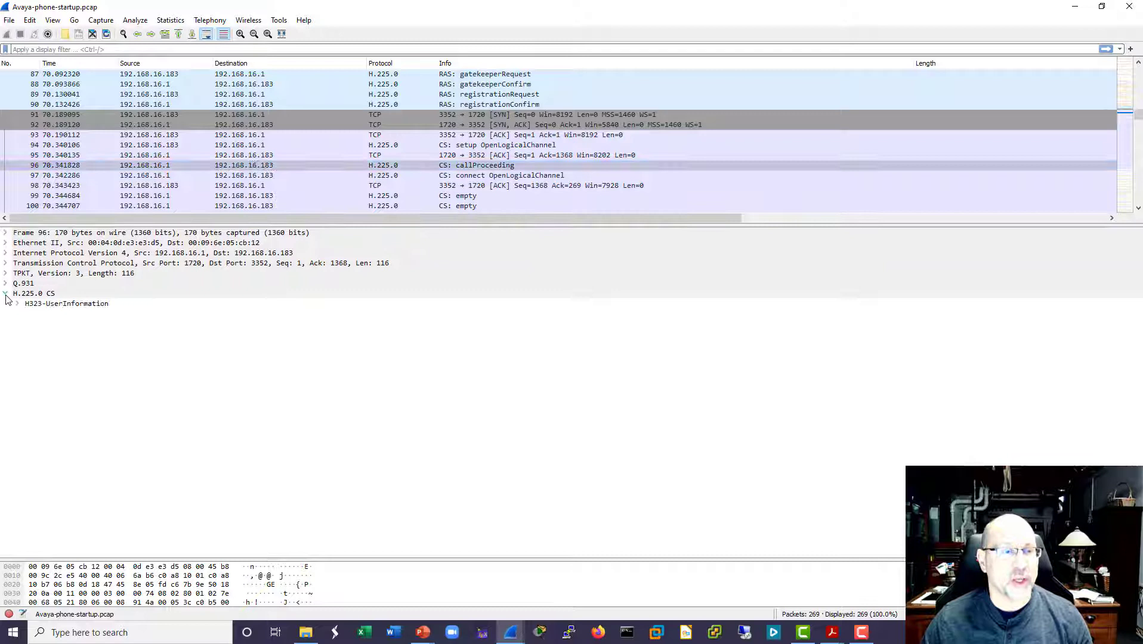
Step: Unfold H323-UserInformation > h323-uu-pdu > message-body down to the callProceeding fields
click(17, 303)
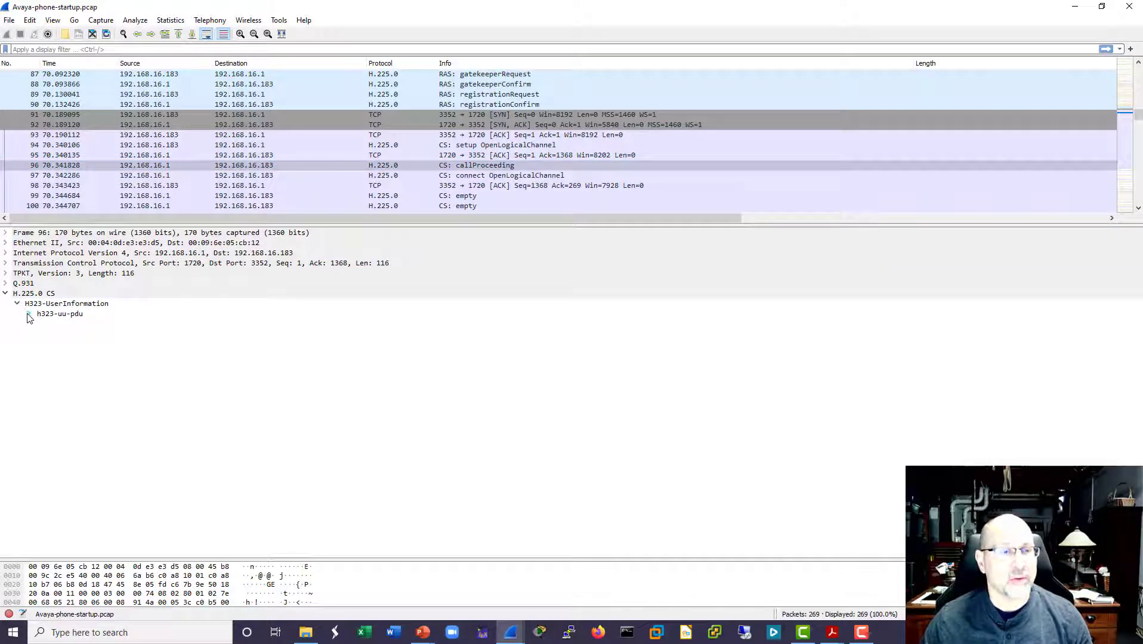
click(29, 313)
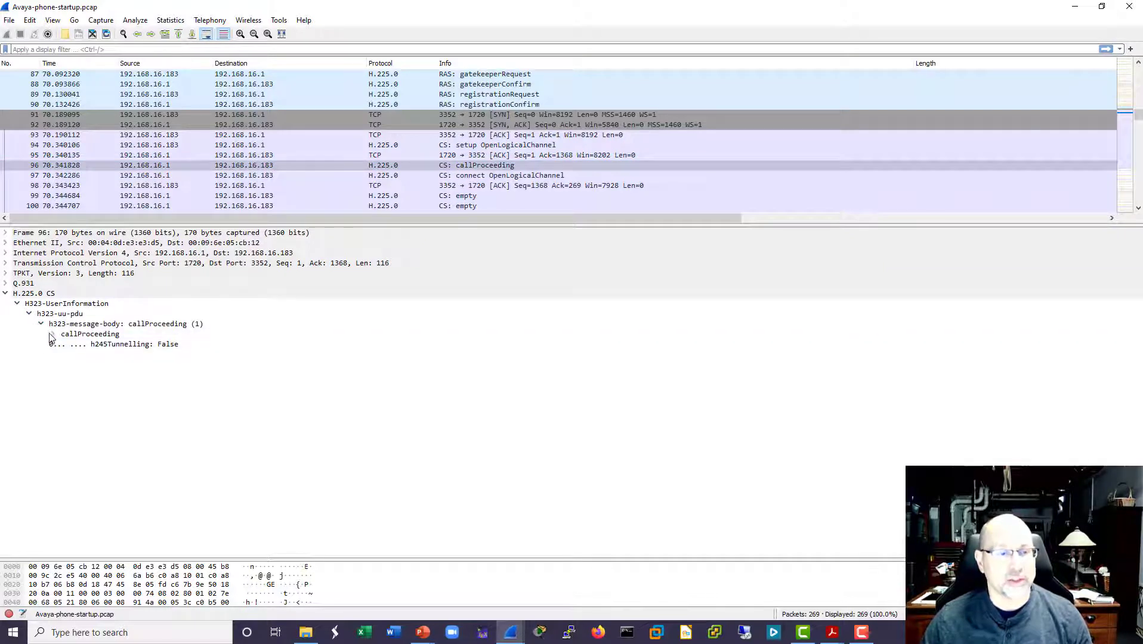
click(51, 334)
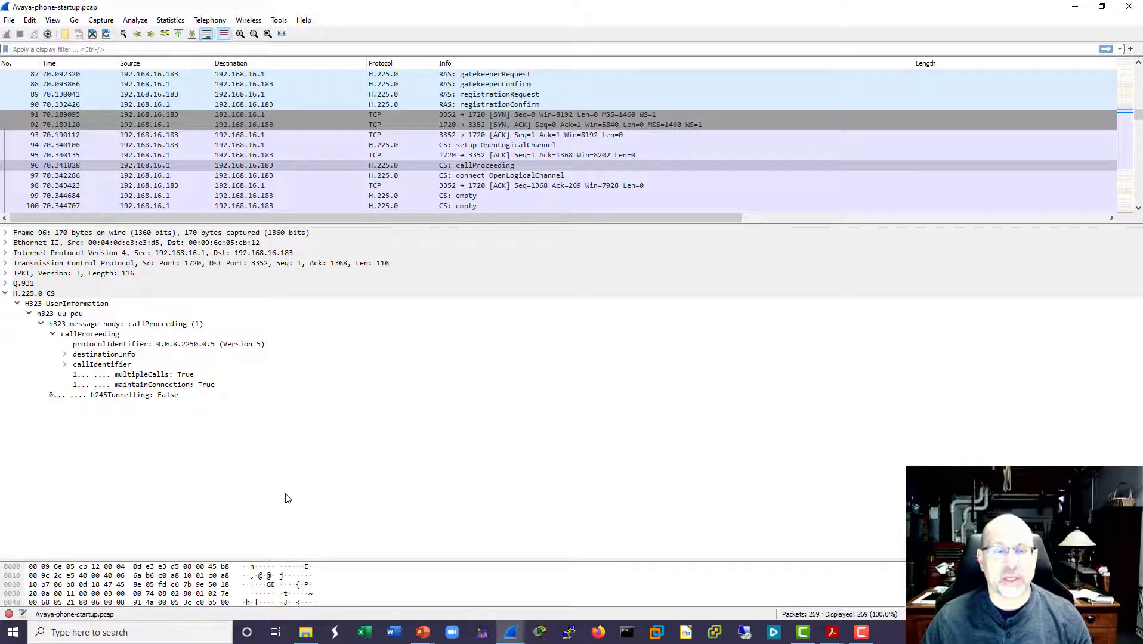
mouse_move(295, 495)
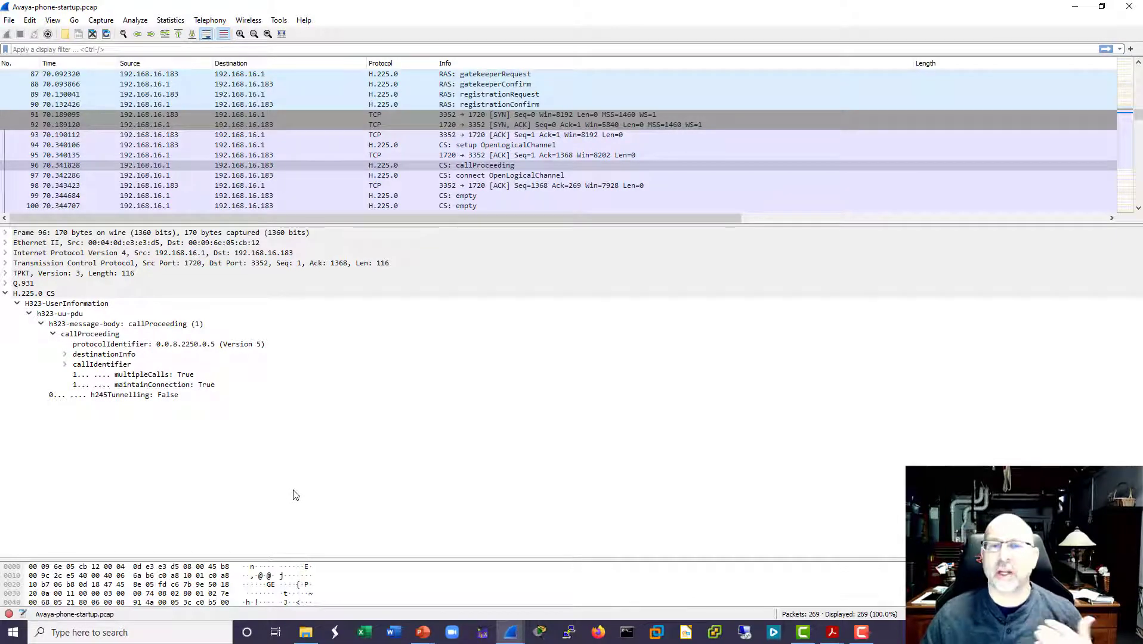
mouse_move(307, 483)
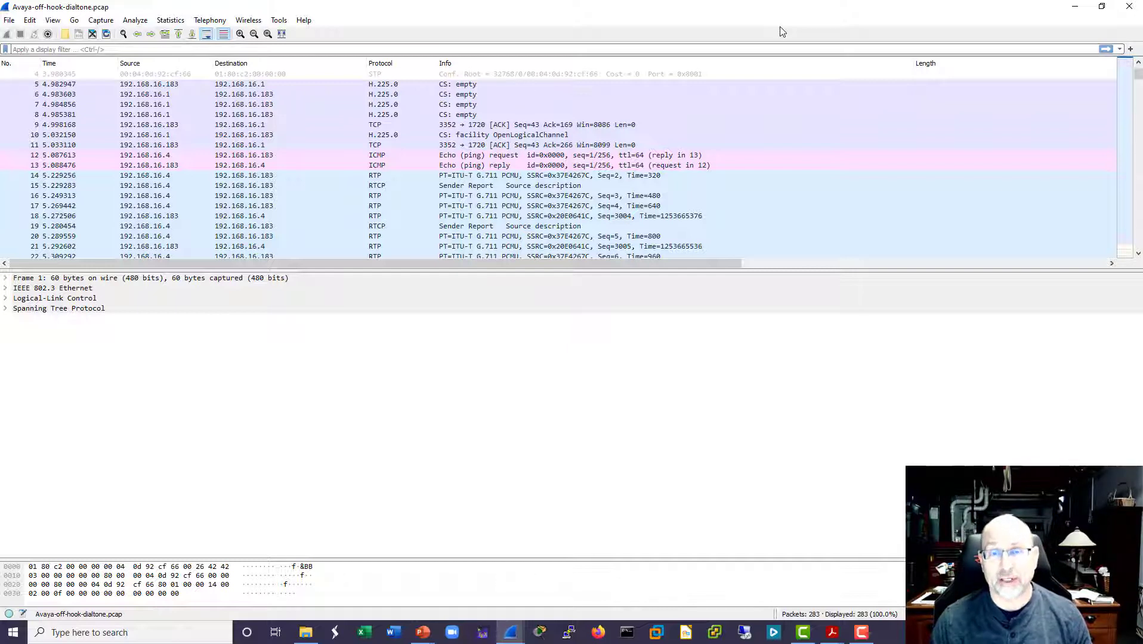
mouse_move(309, 78)
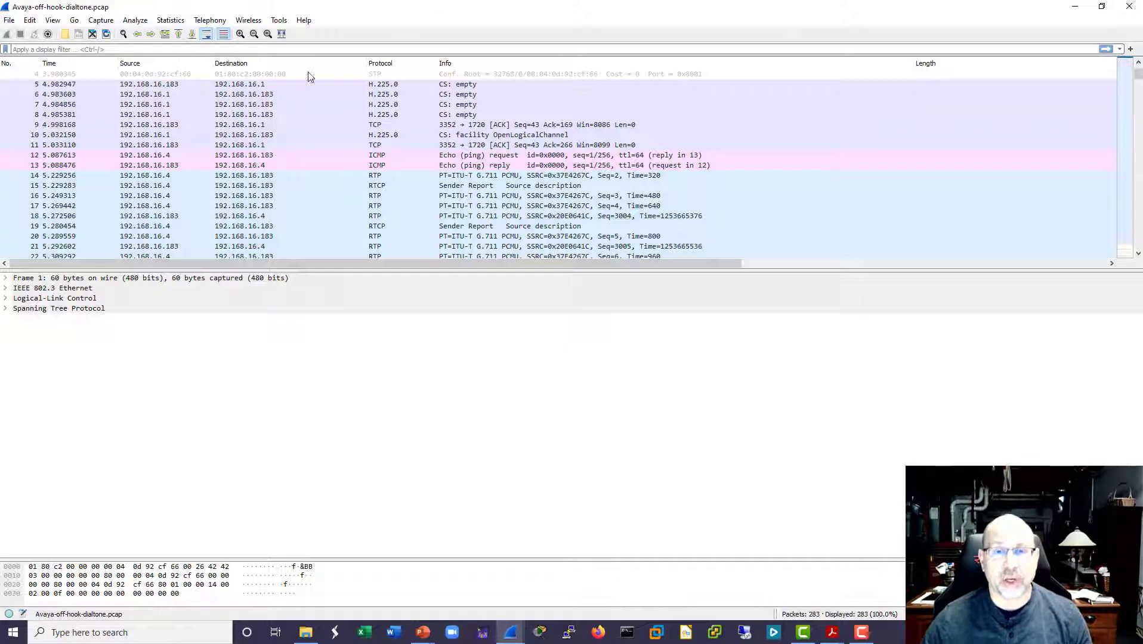
Step: Scroll the Avaya dial-tone capture to its H.225 facility OpenLogicalChannel and G.711 RTP packets
scroll(down, 3)
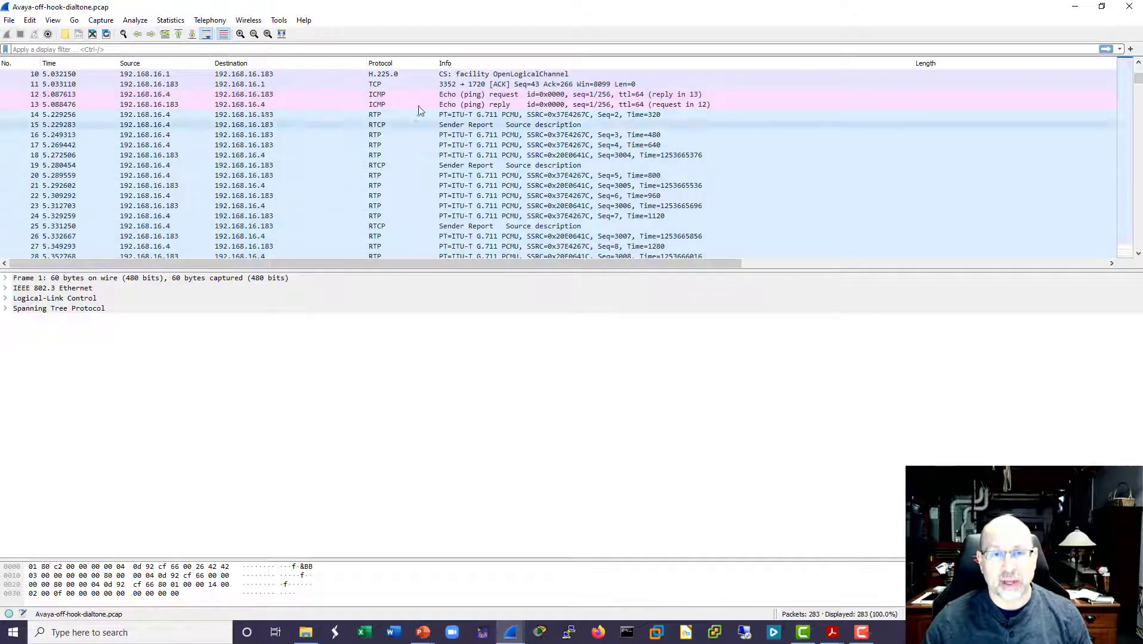
mouse_move(591, 488)
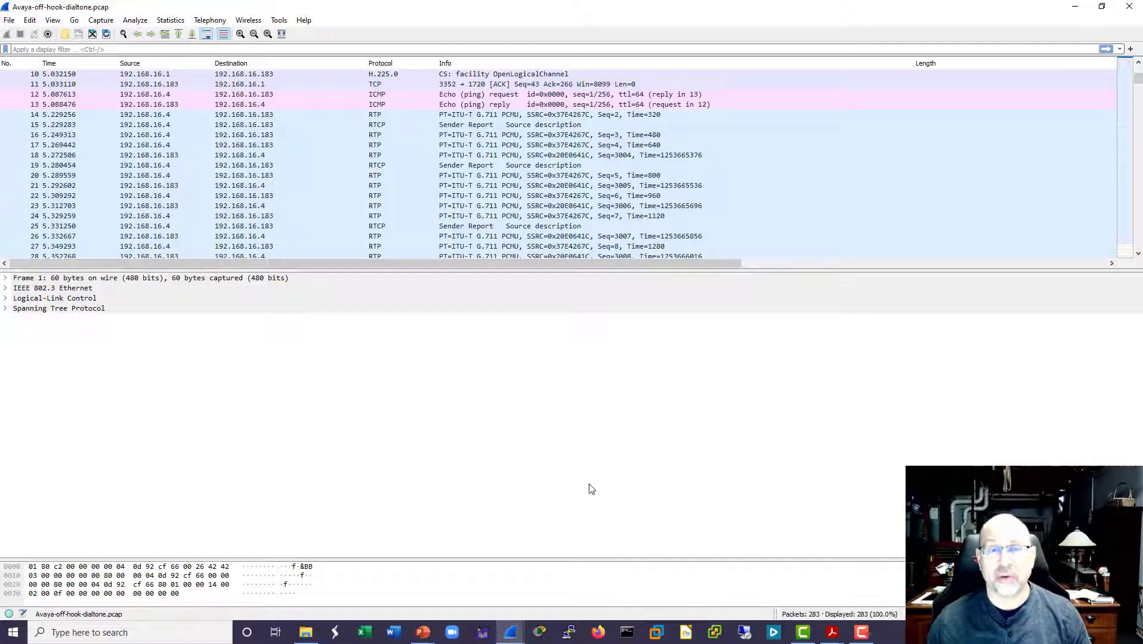
click(467, 225)
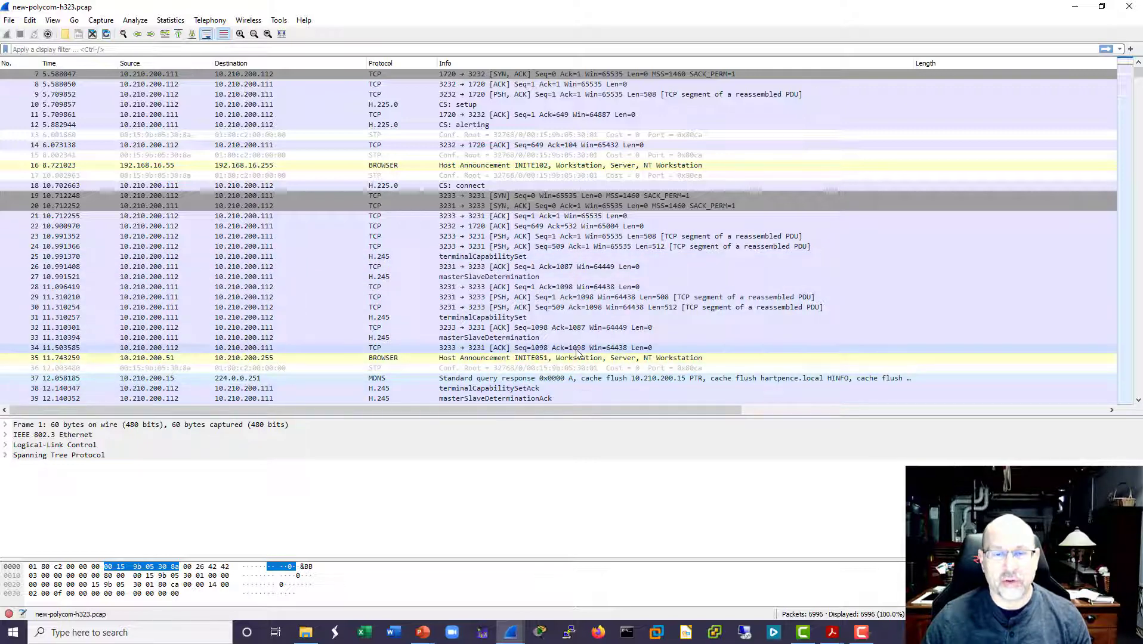
Step: Scroll the Polycom capture through its H.245 capability set, master-slave determination and openLogicalChannel packets
scroll(down, 3)
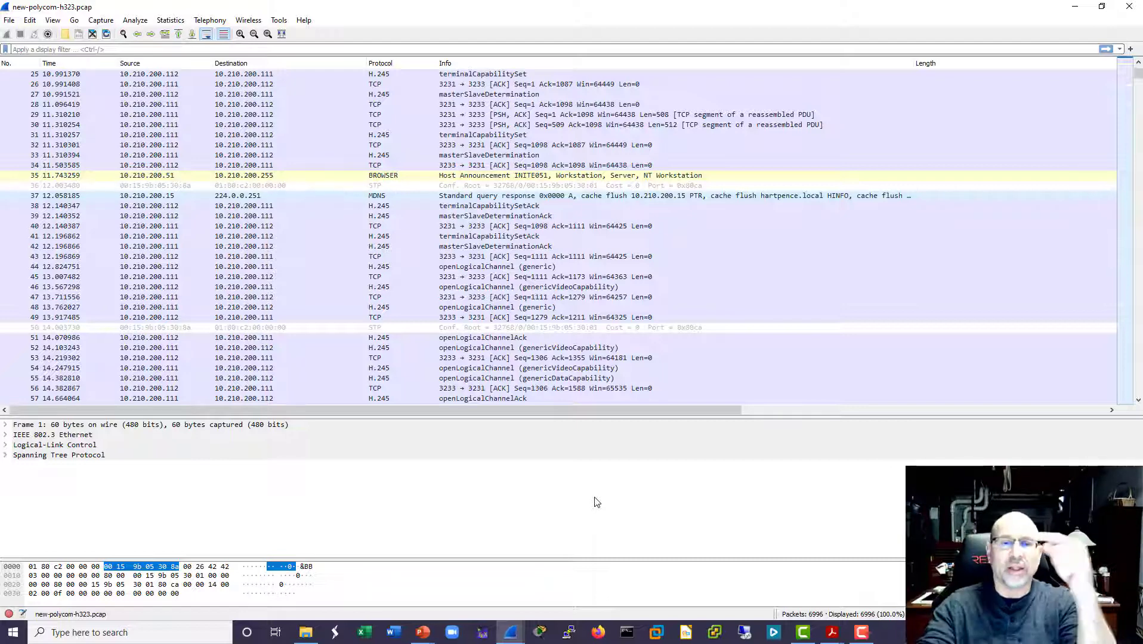
mouse_move(533, 479)
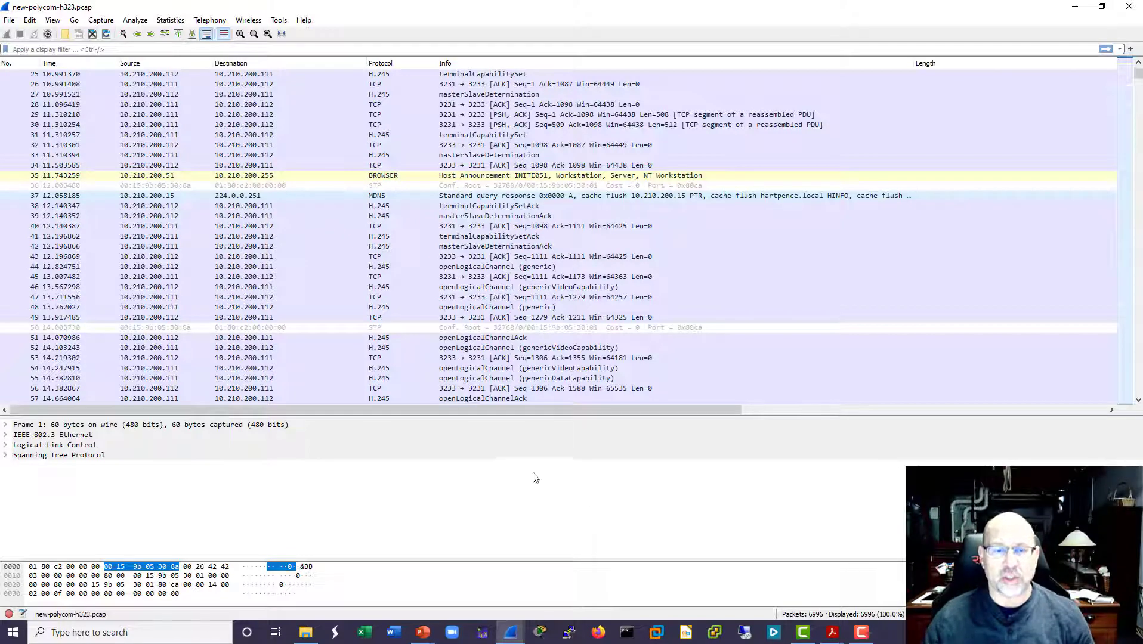
scroll(down, 3)
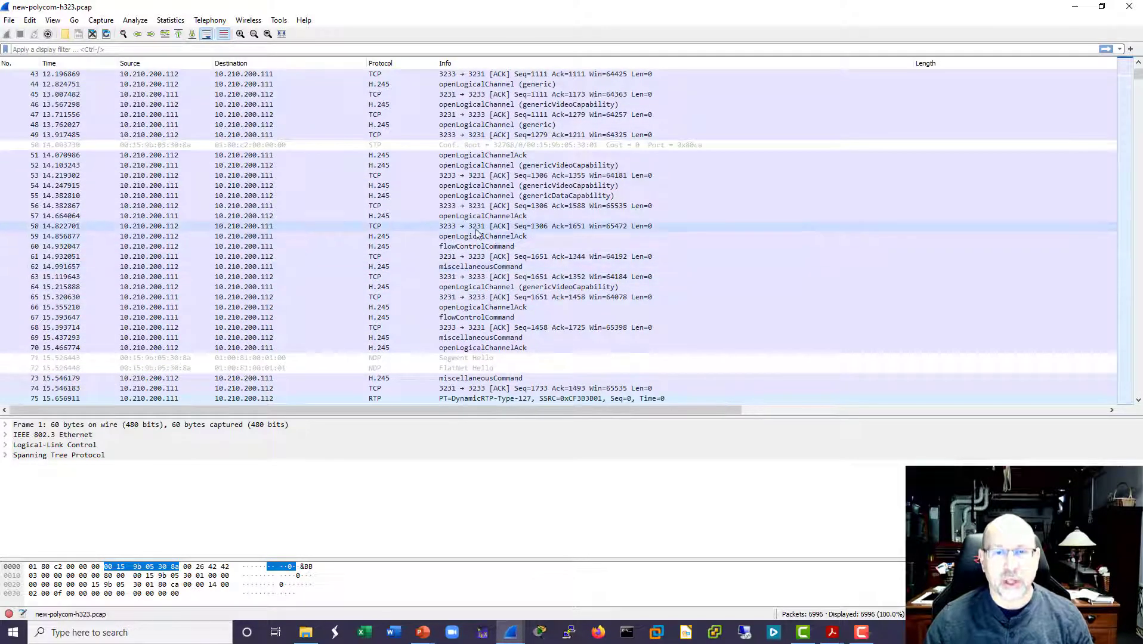
click(481, 236)
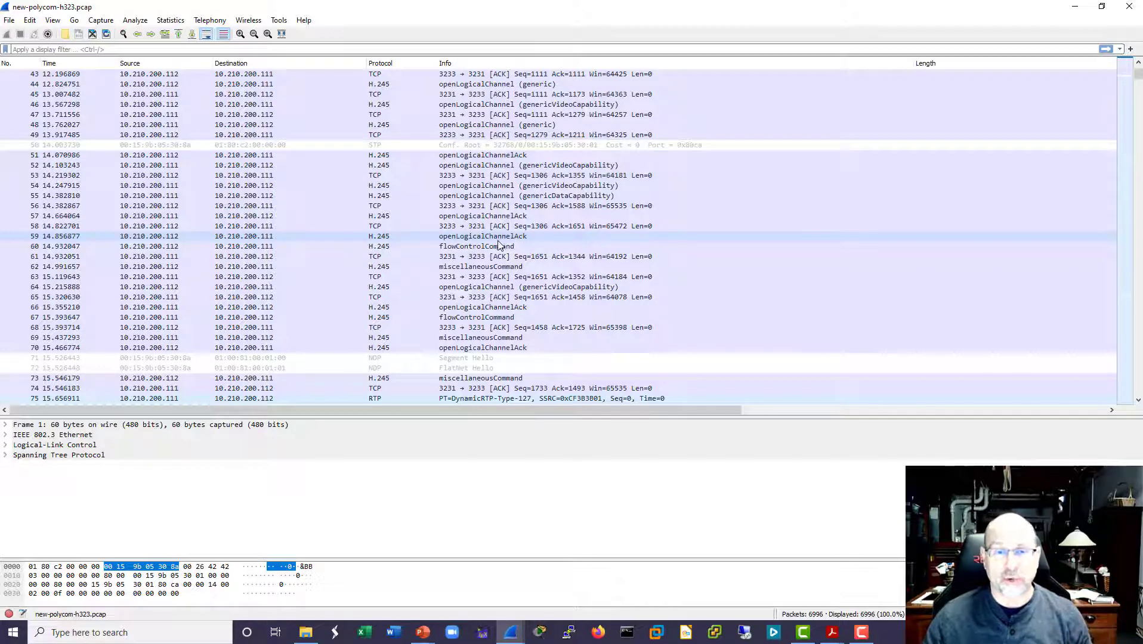
scroll(down, 3)
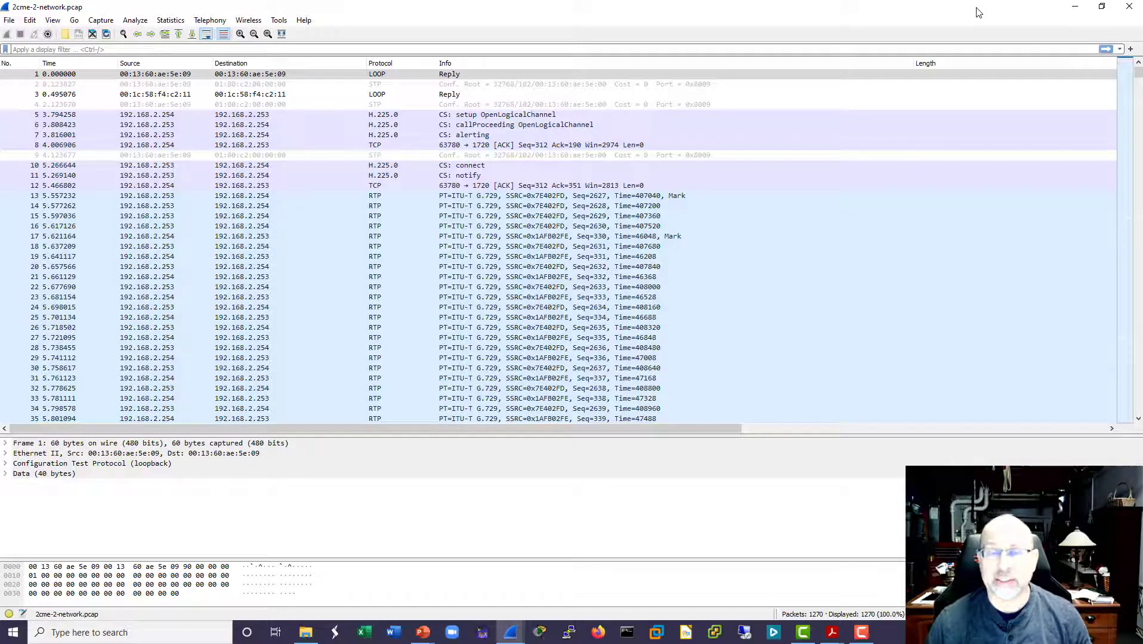
mouse_move(51, 4)
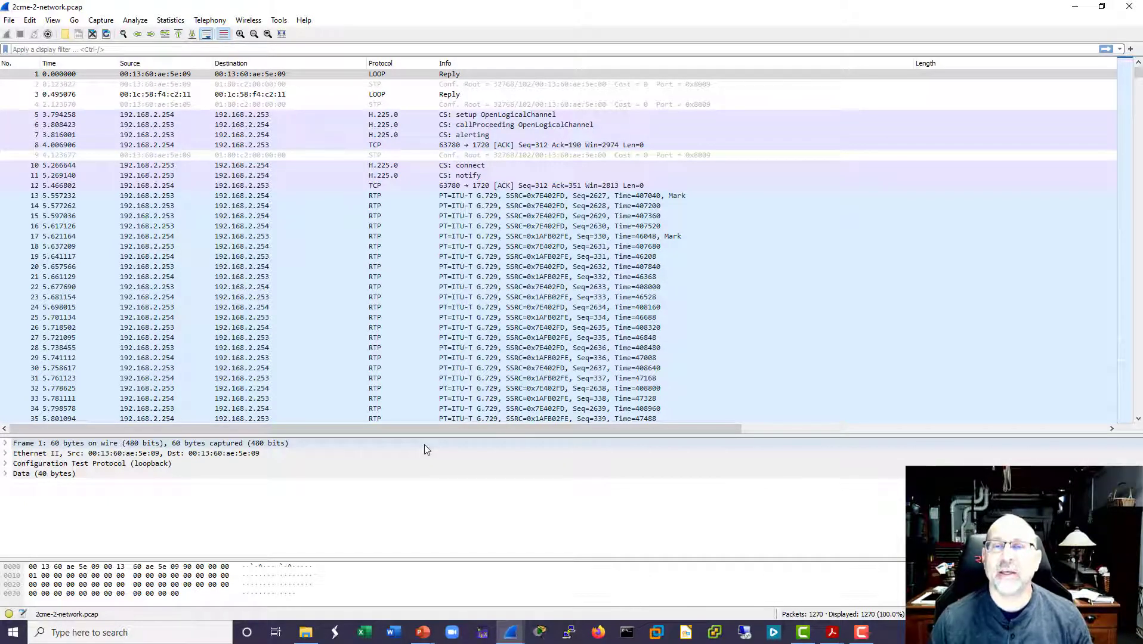
mouse_move(528, 429)
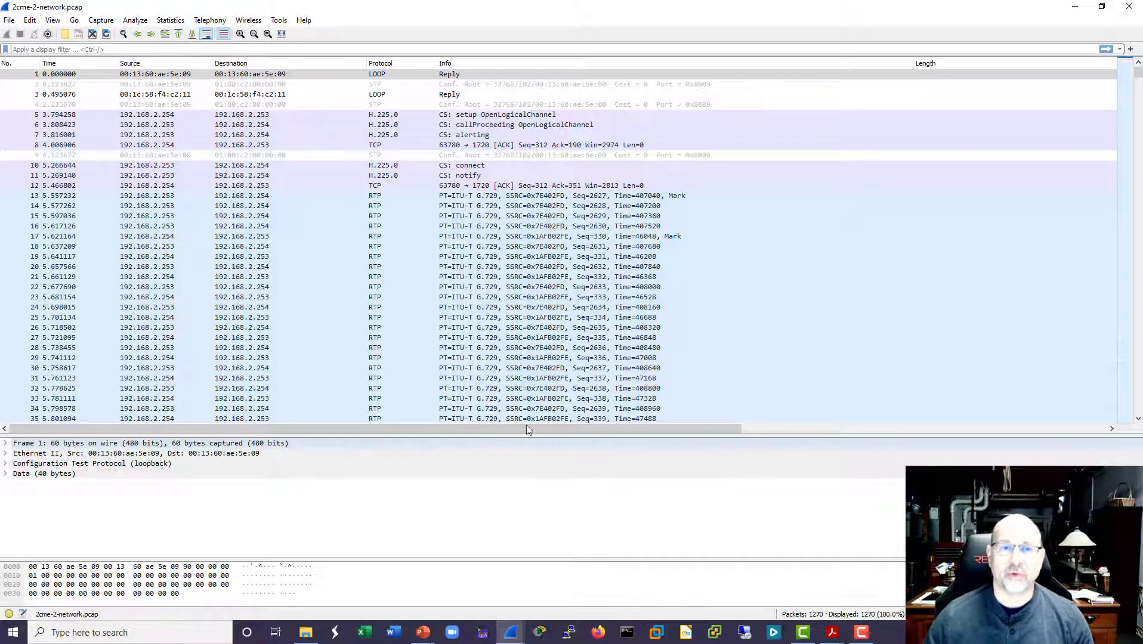